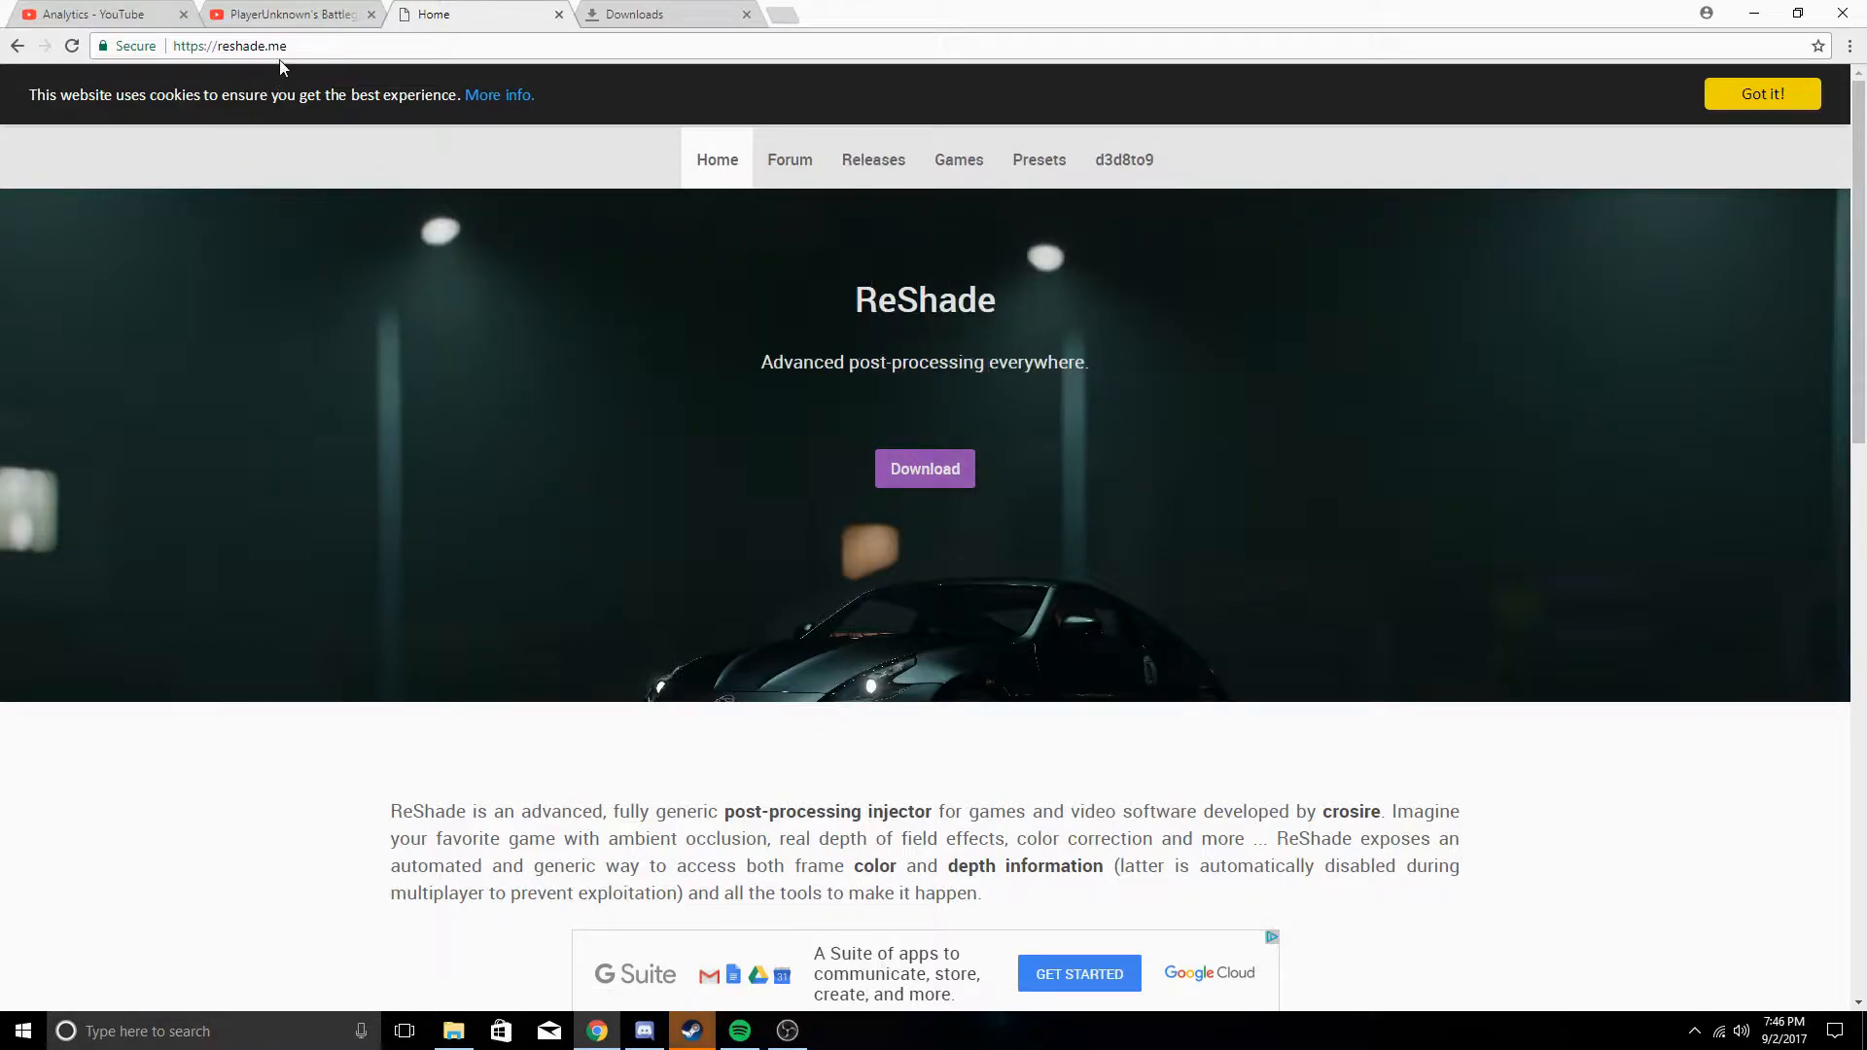
mouse_move(924, 468)
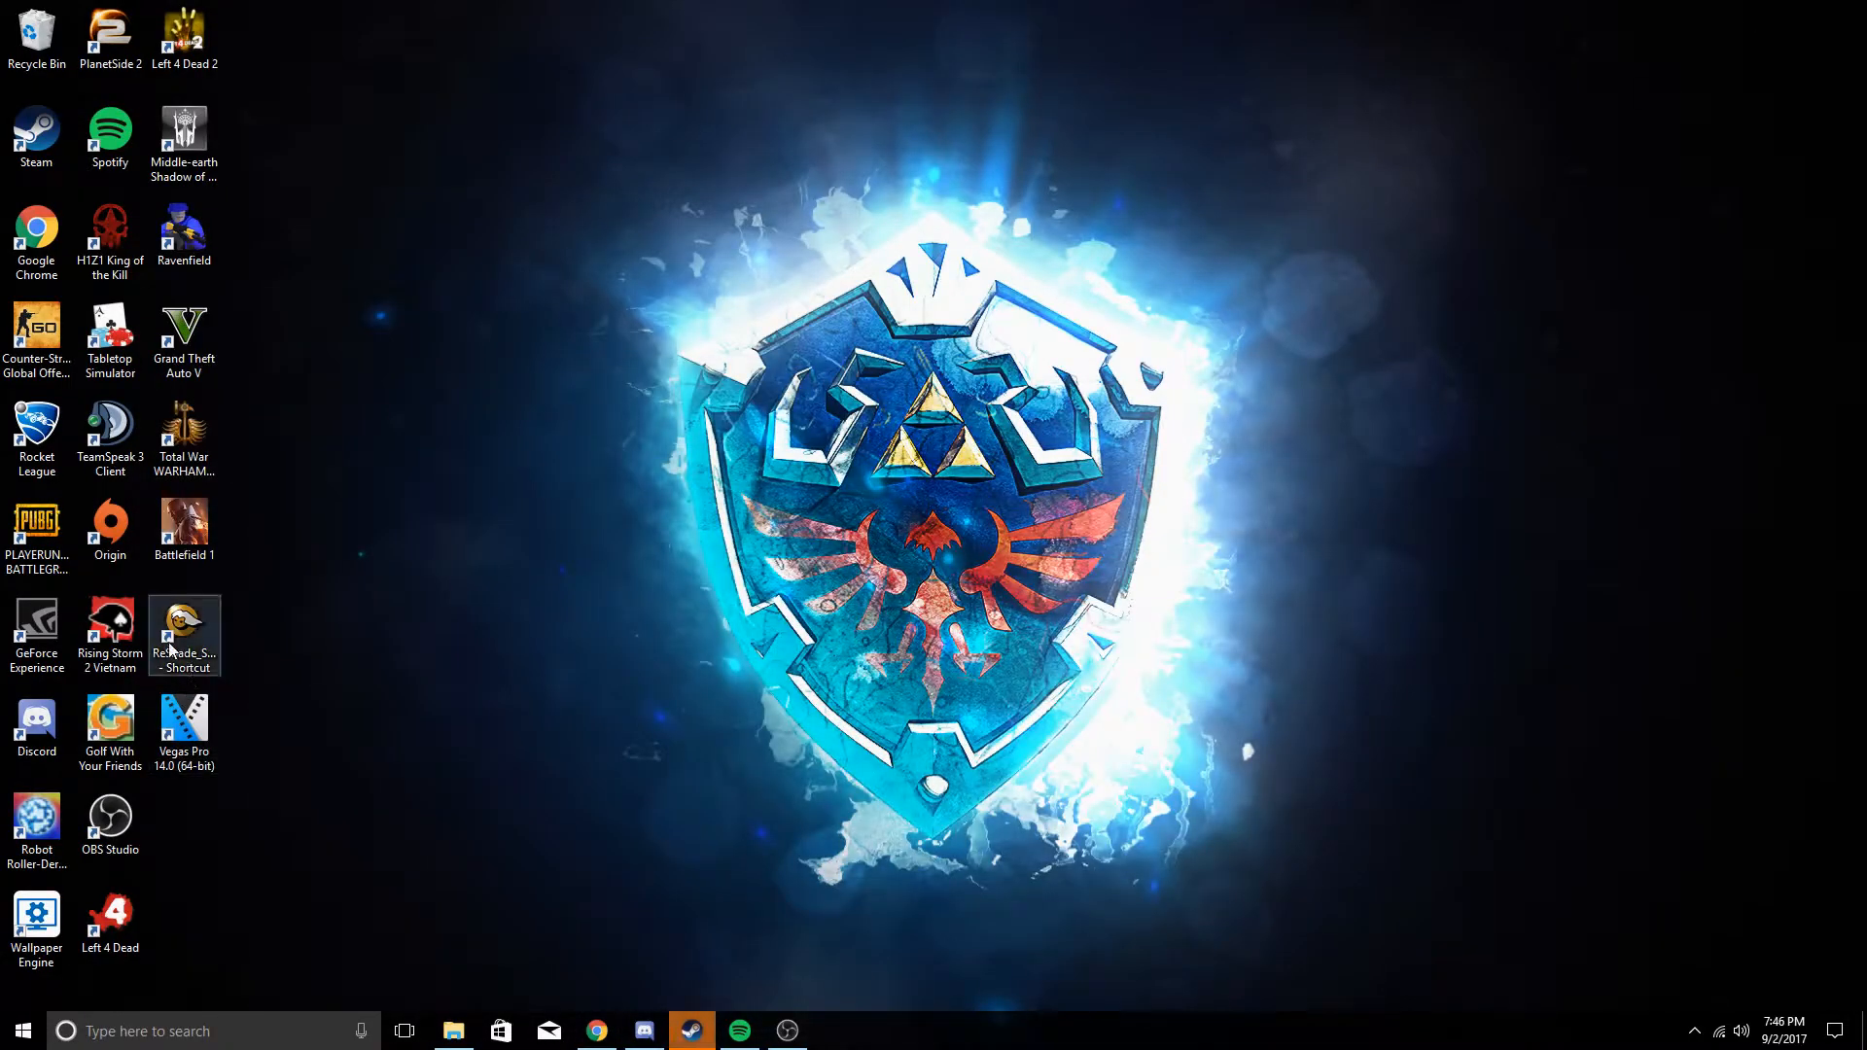
Launch the ReShade installer and open PUBG's Local Files properties from the Steam library
double_click(184, 628)
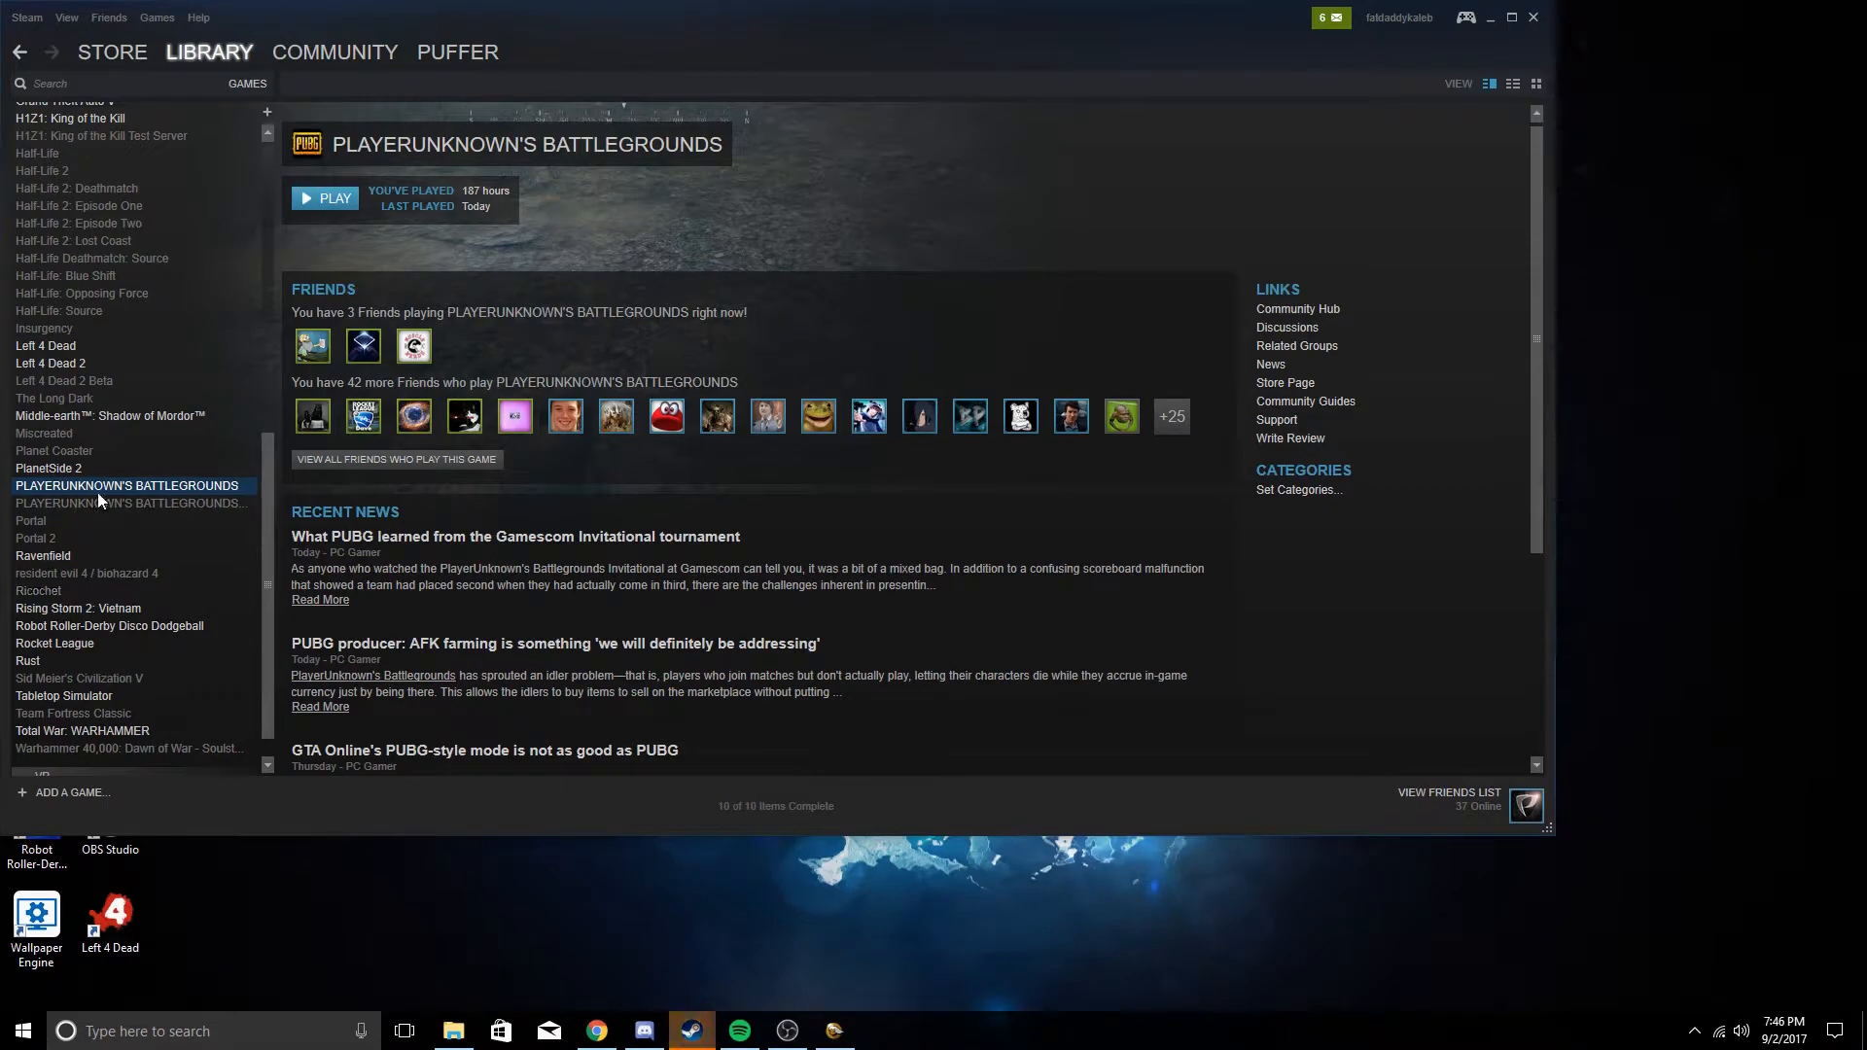
right_click(126, 485)
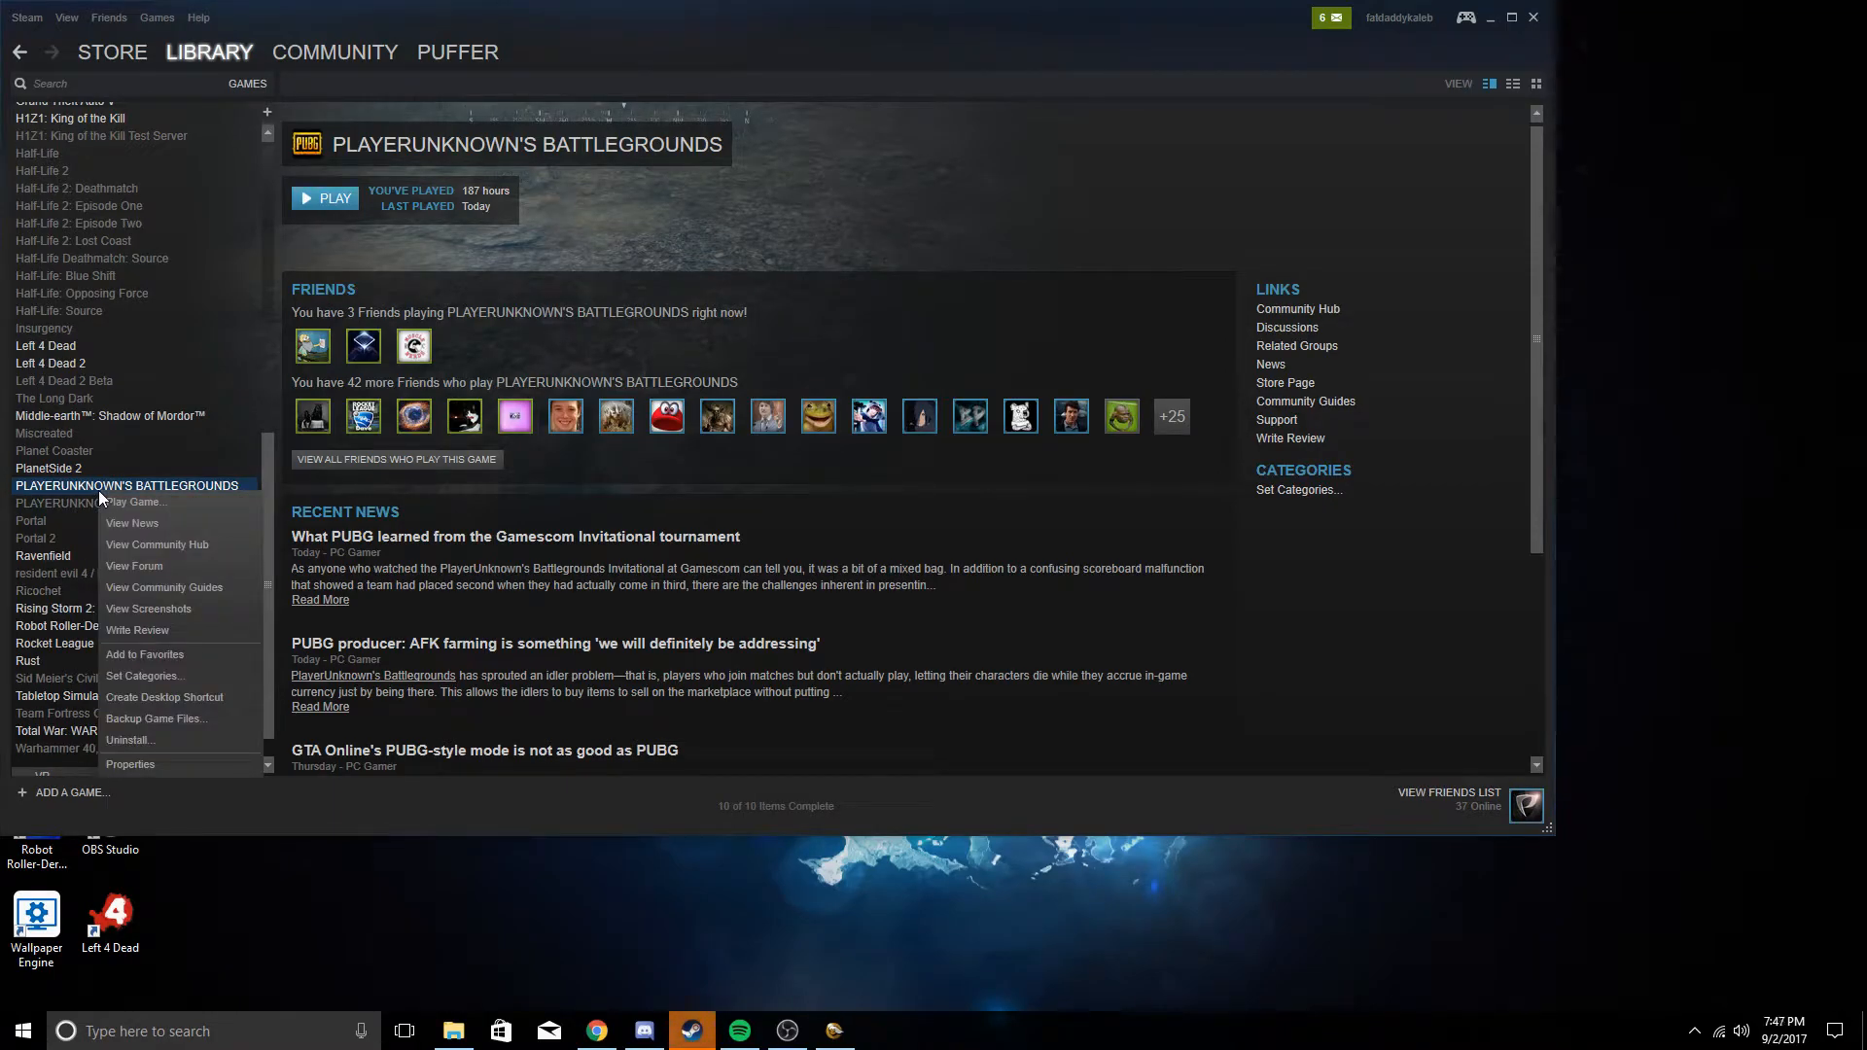
click(129, 764)
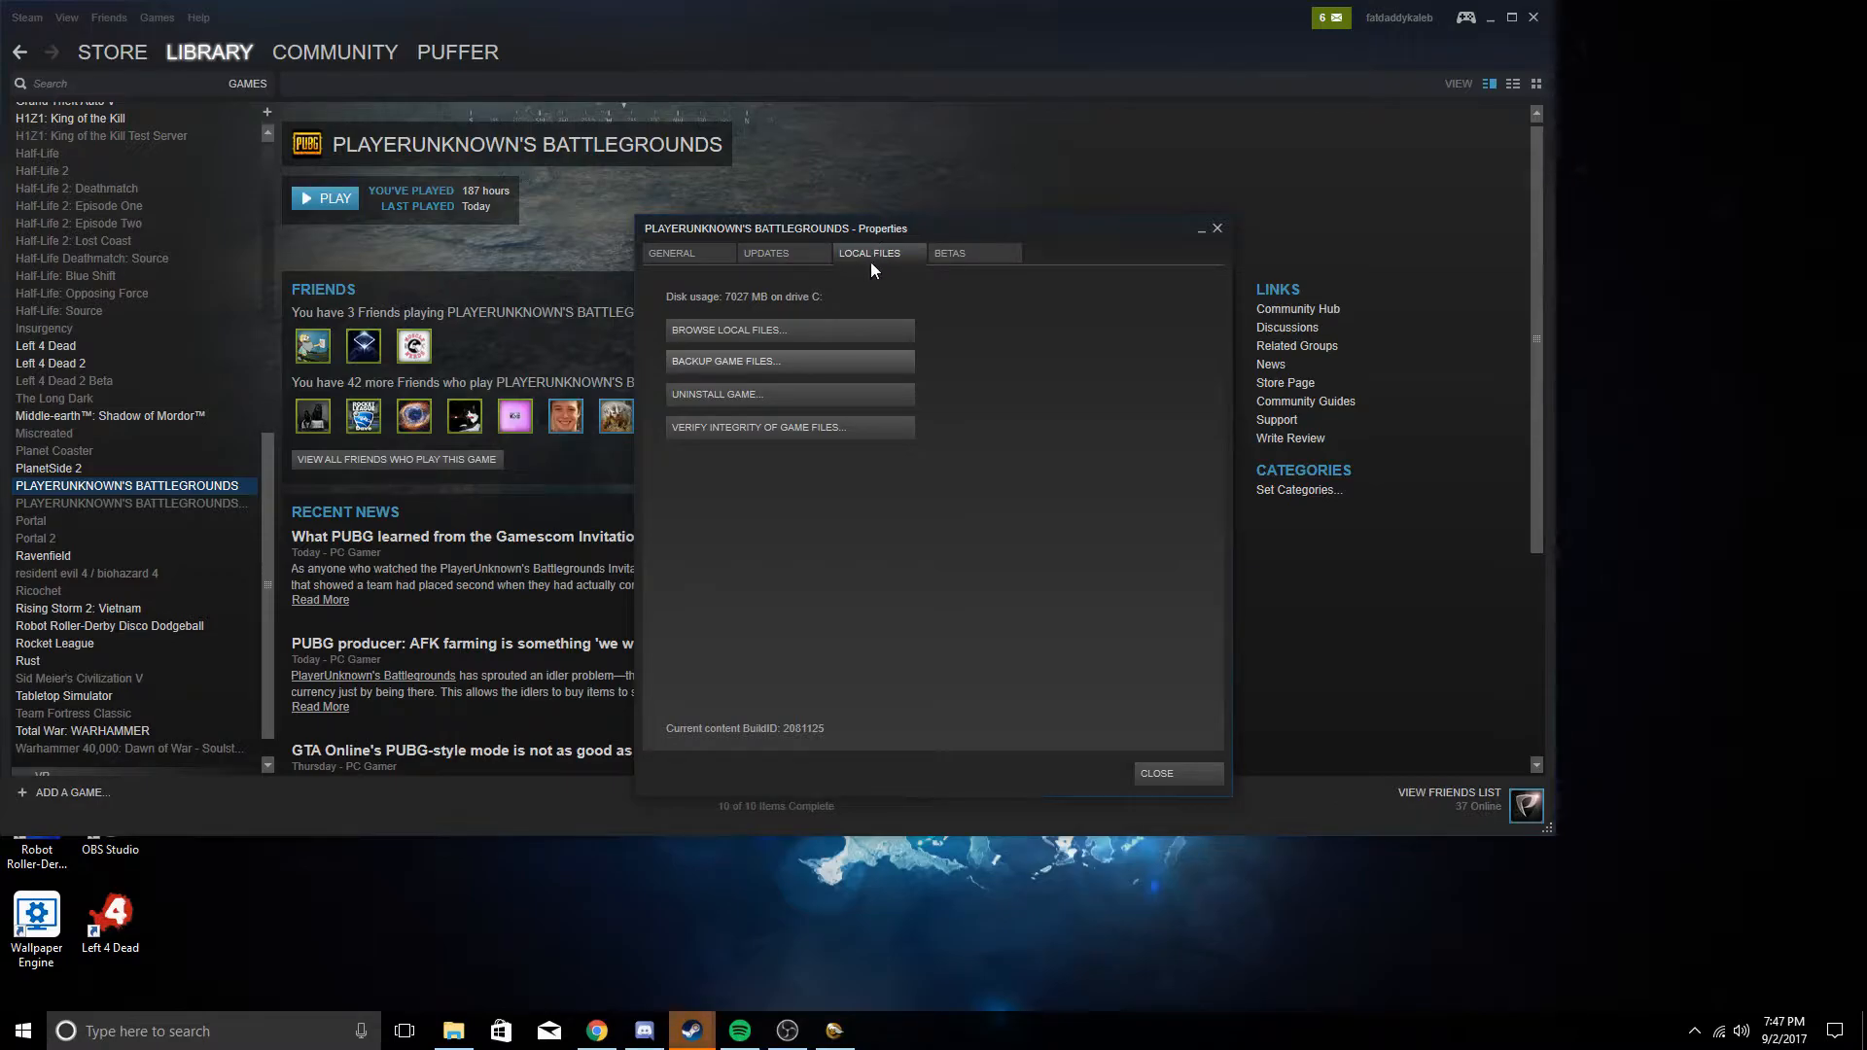
mouse_move(767, 338)
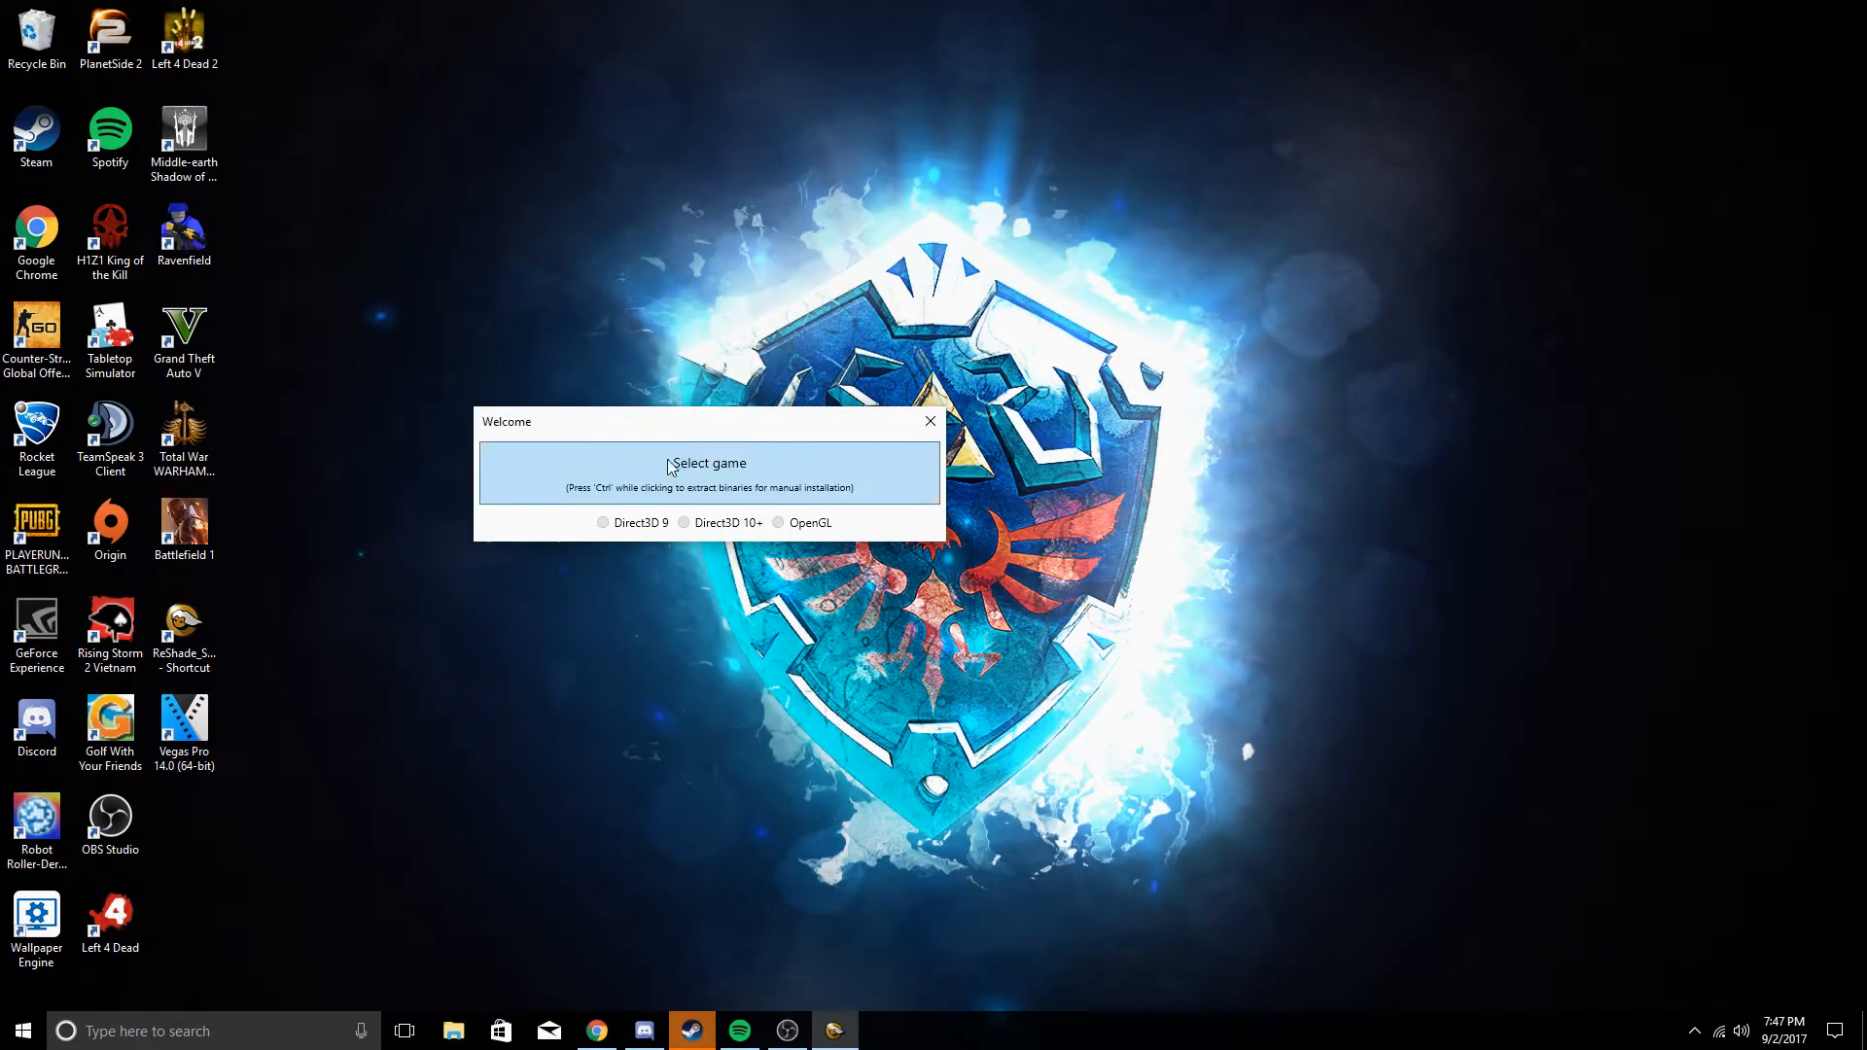
Select PUBG's Win64 TslGame executable with Direct3D 10+, overwrite the old install and download standard effects
click(710, 472)
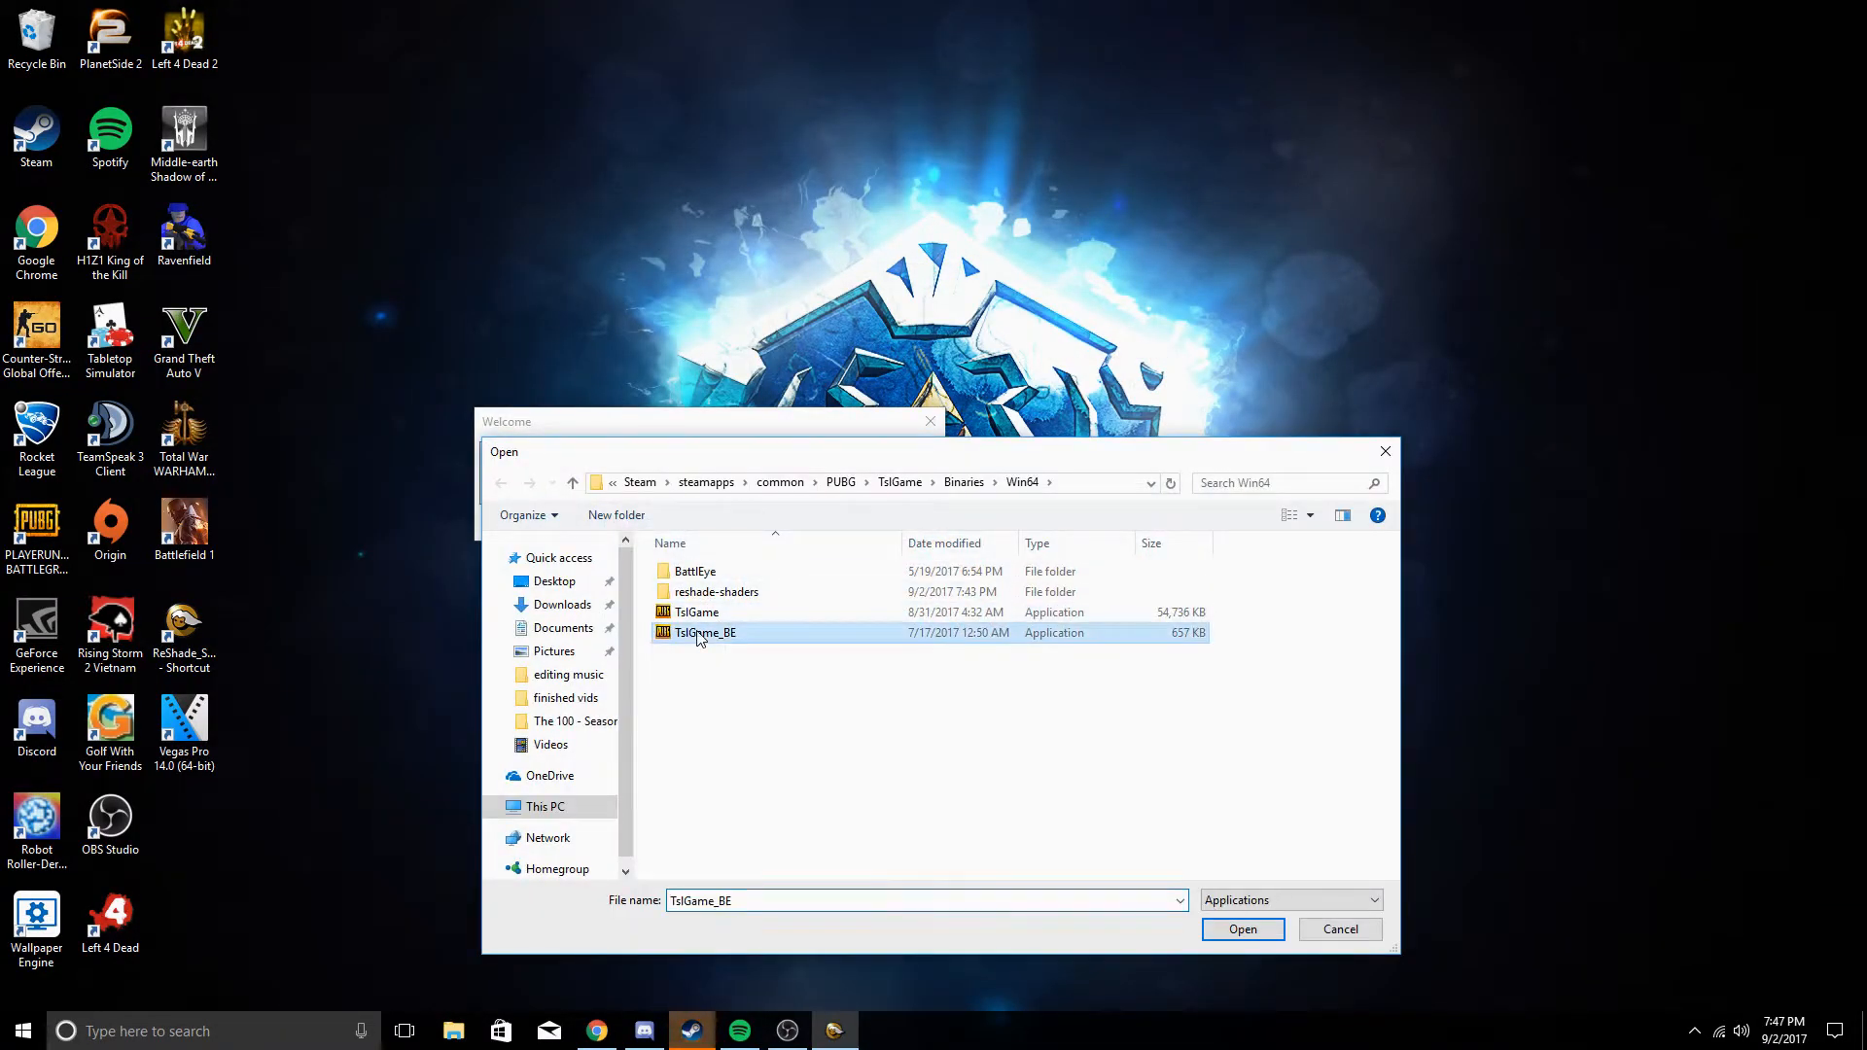
click(1242, 928)
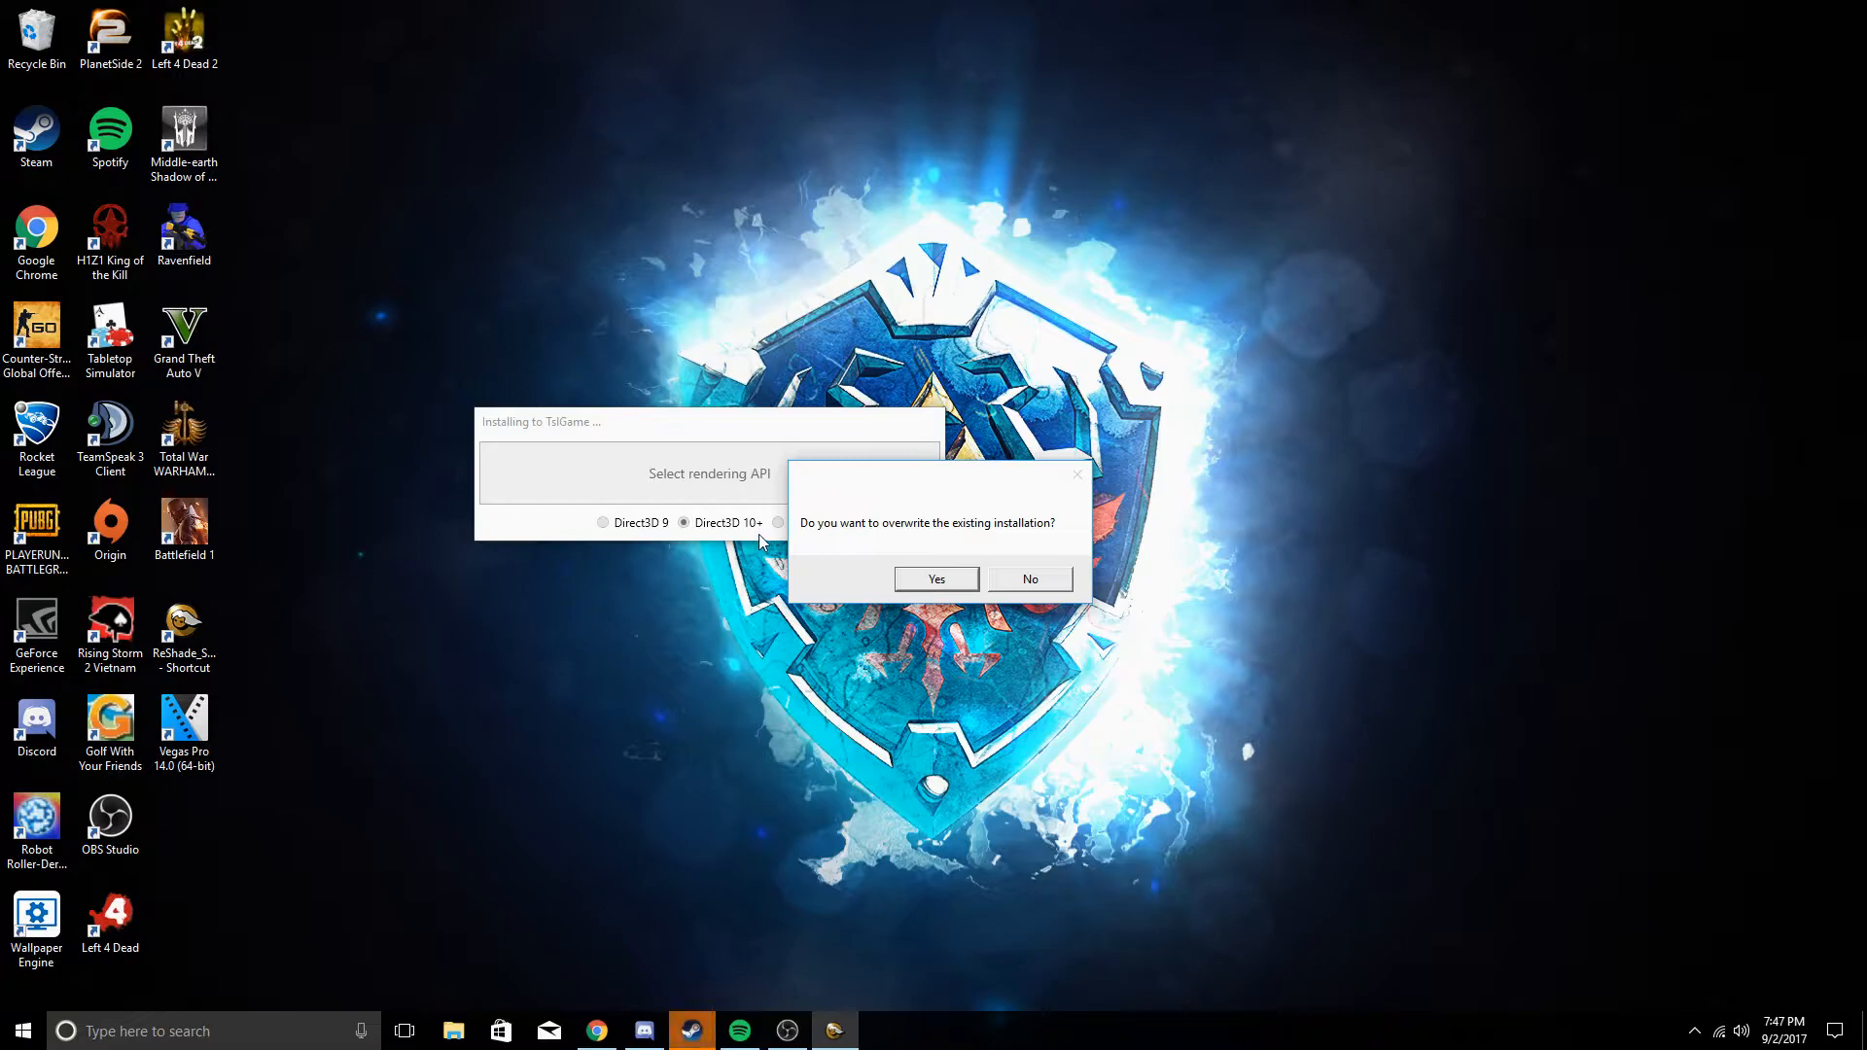
click(936, 579)
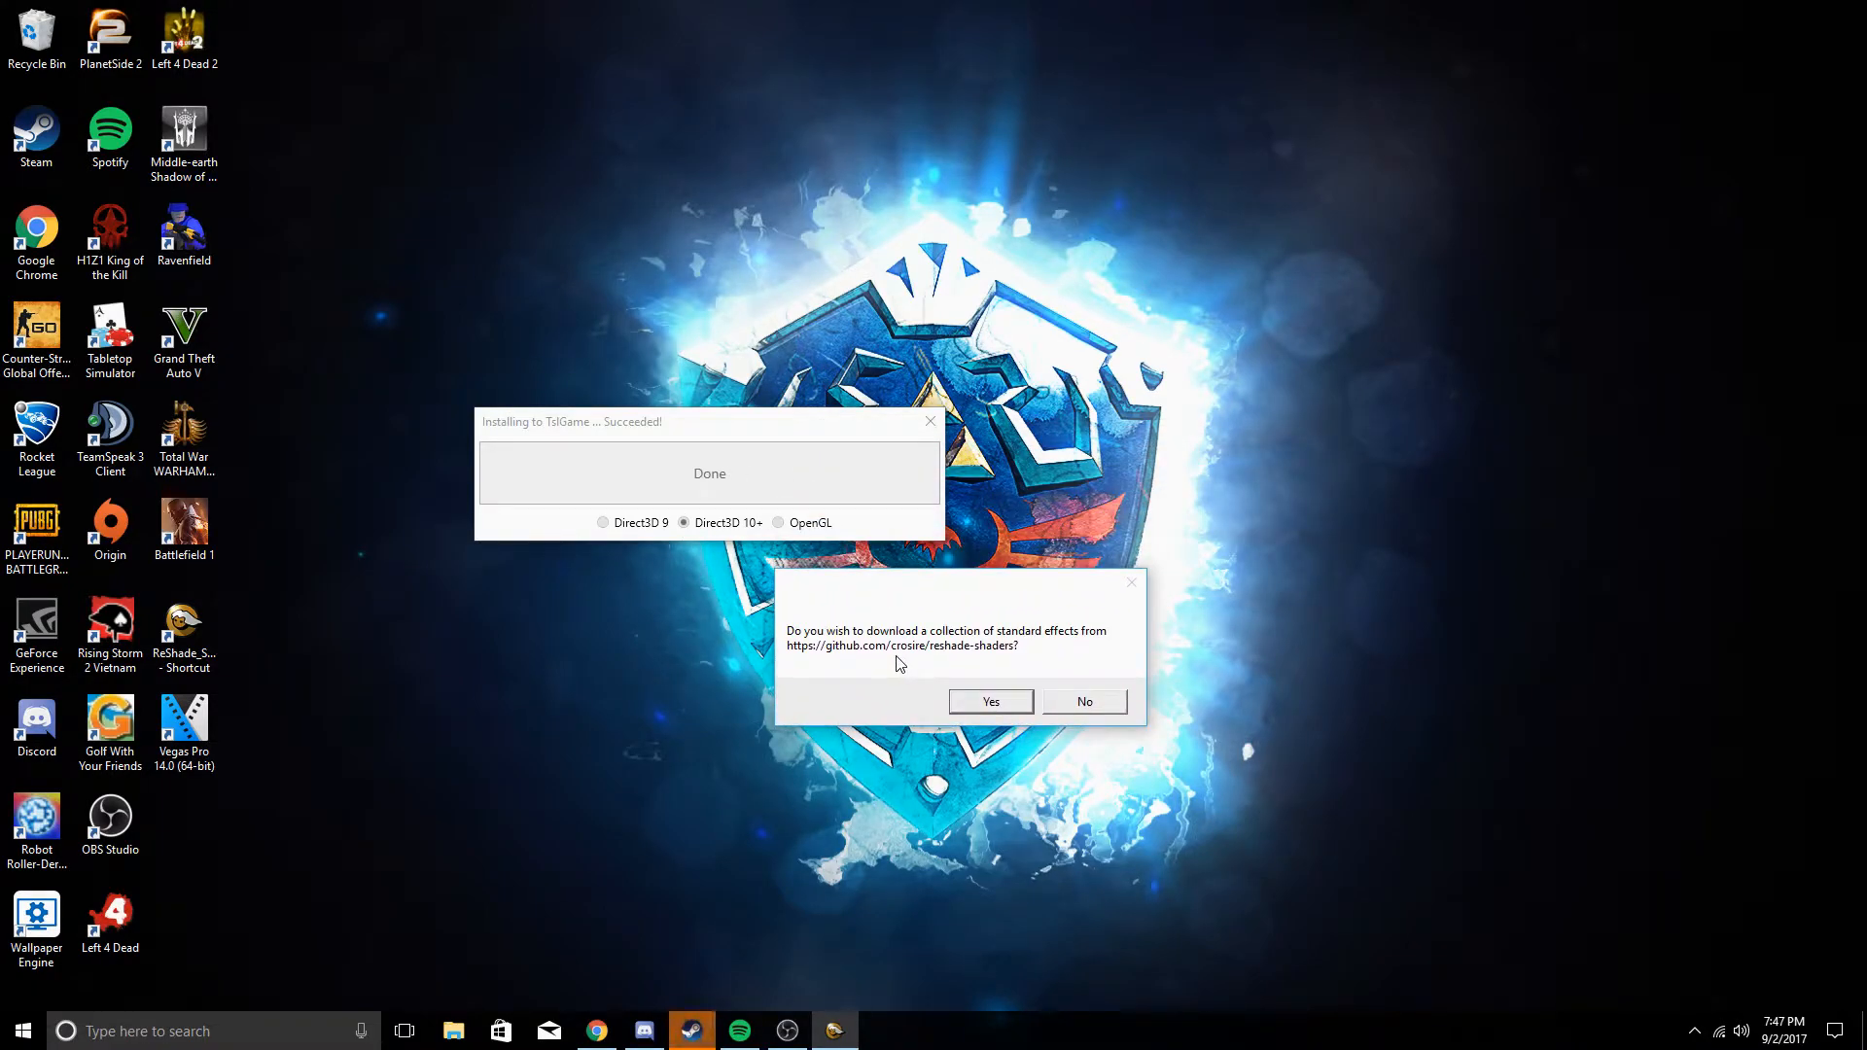
mouse_move(916, 677)
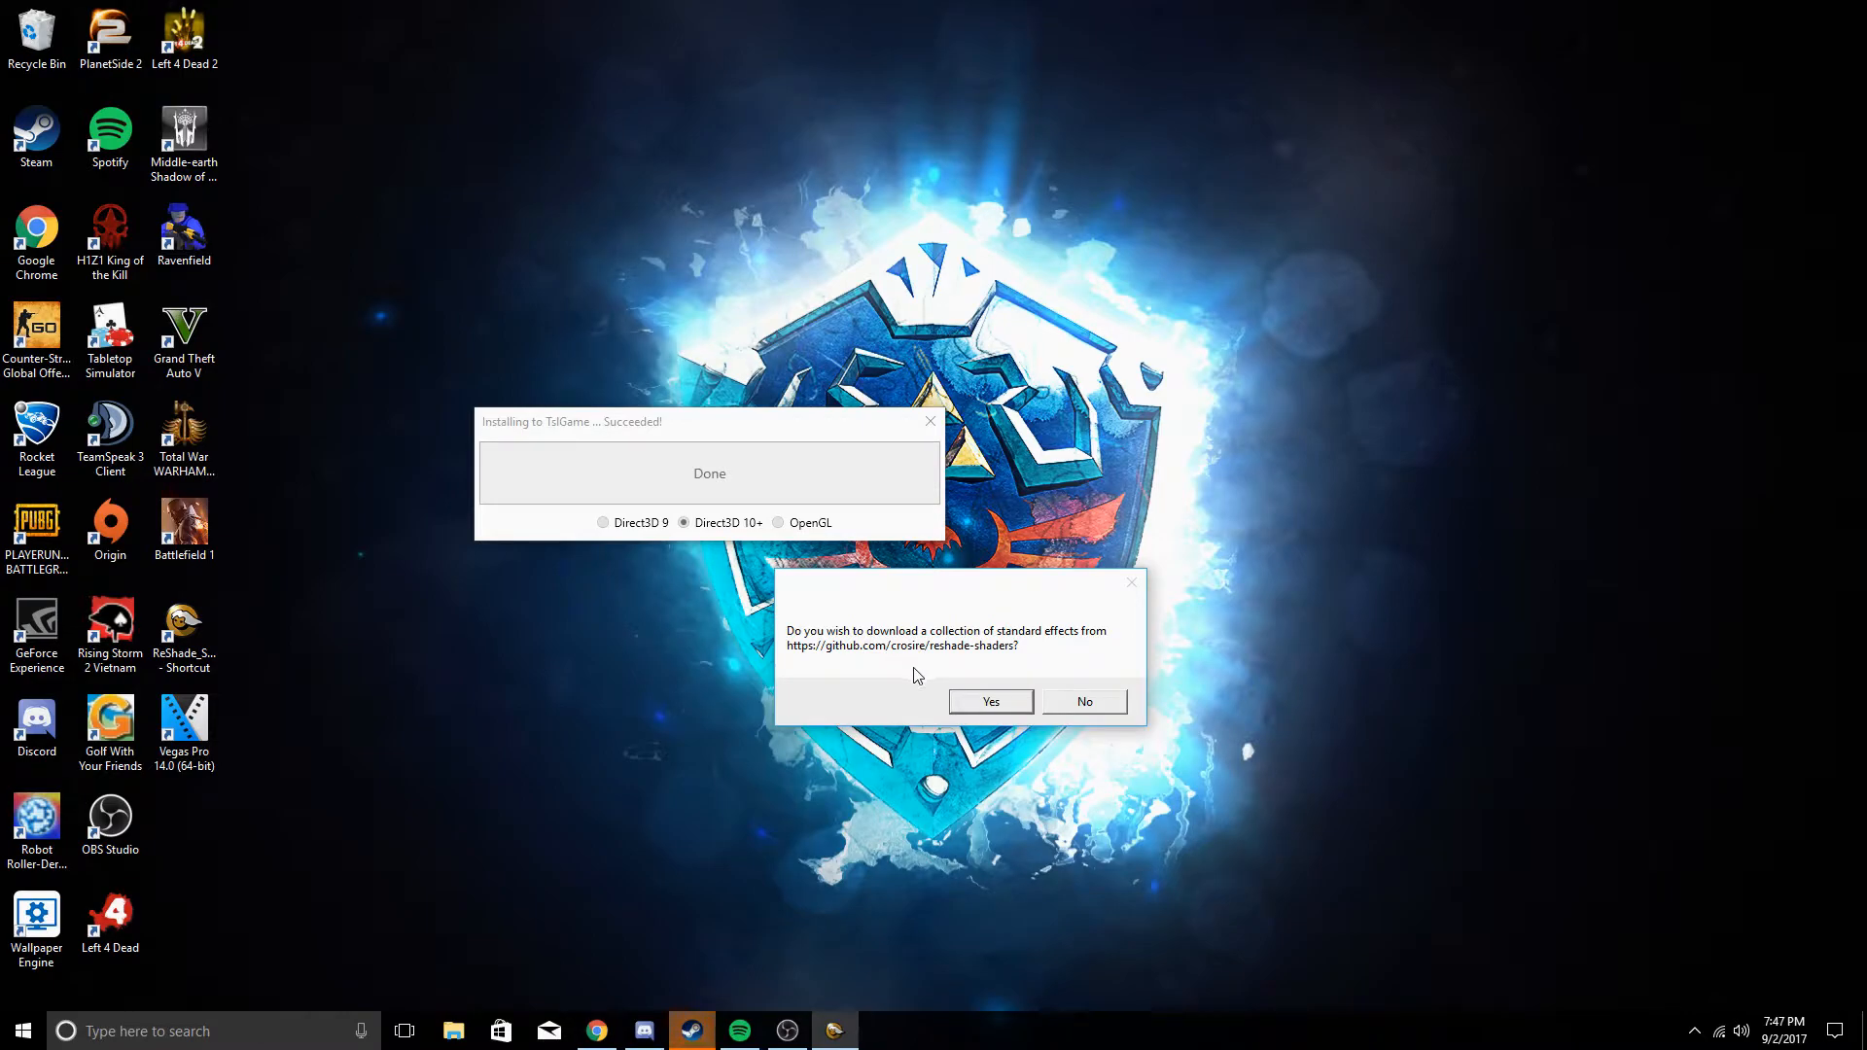
click(990, 701)
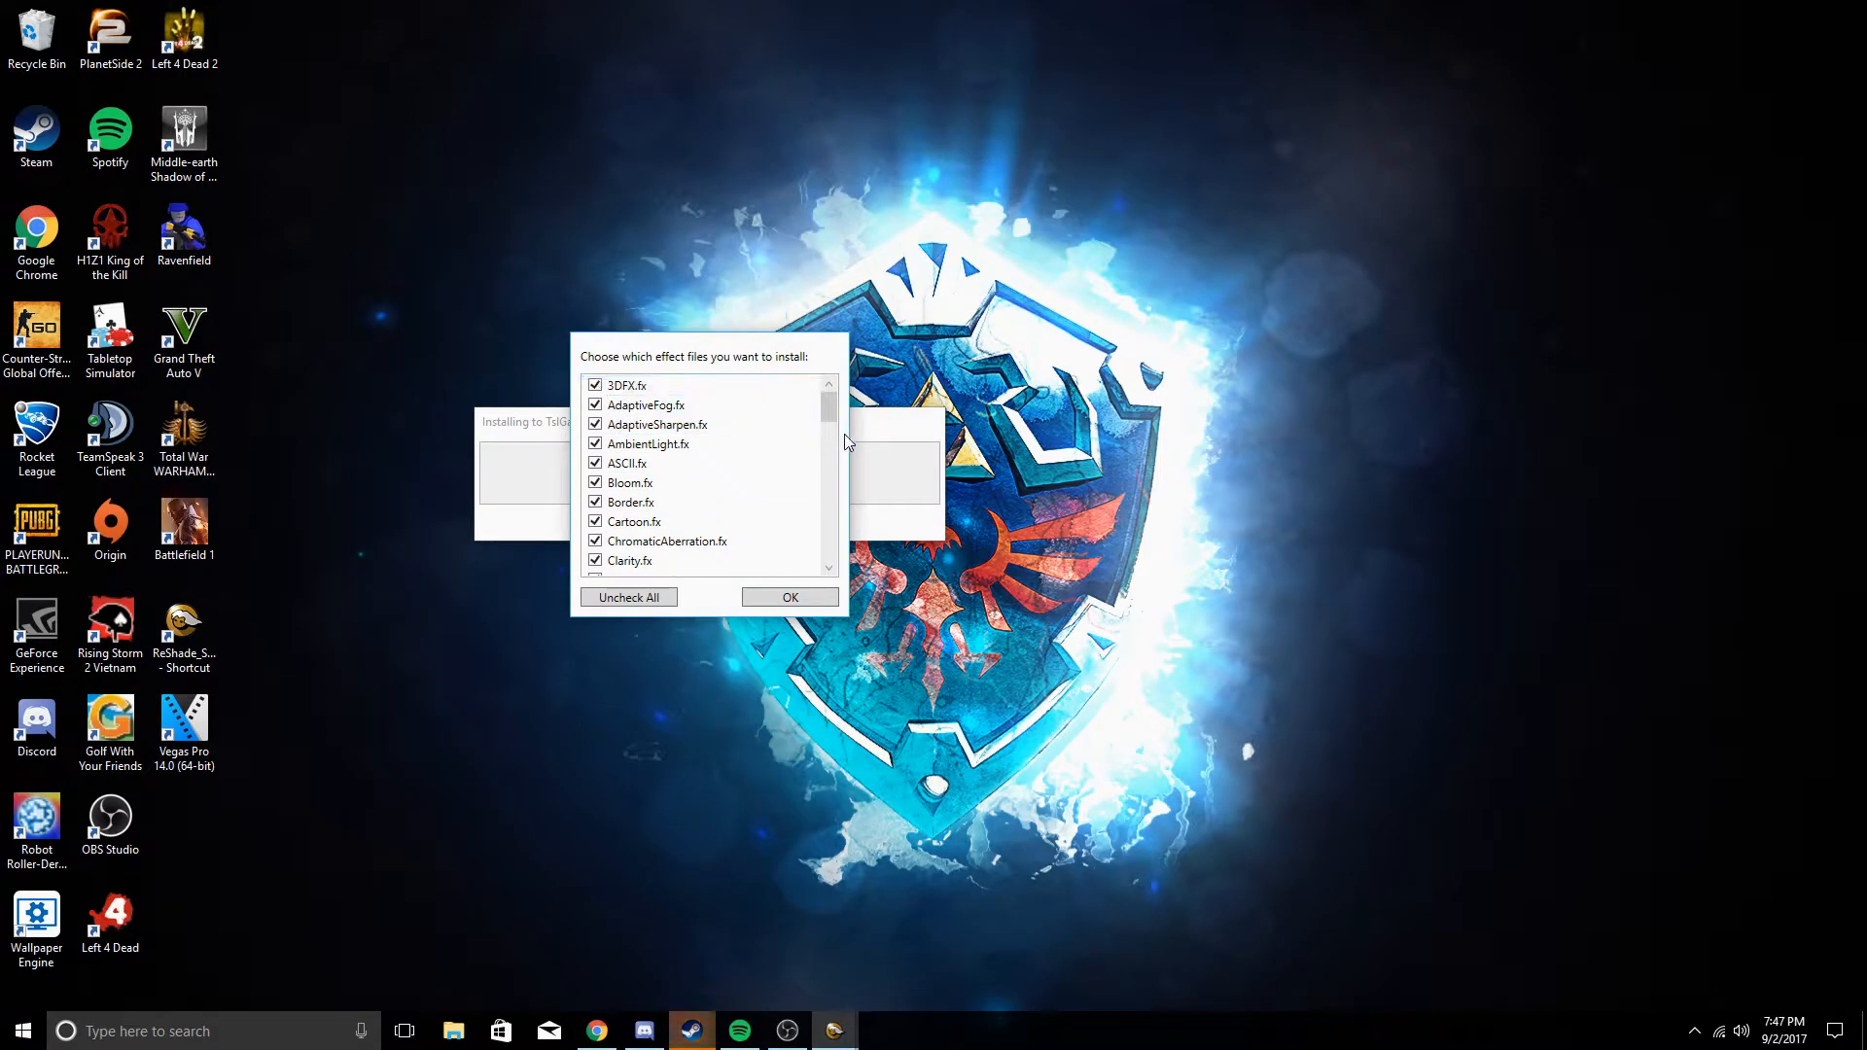
Uncheck all effects, keep only Clarity, Colourfulness, LumaSharpen and Vibrance .fx, and confirm
click(828, 386)
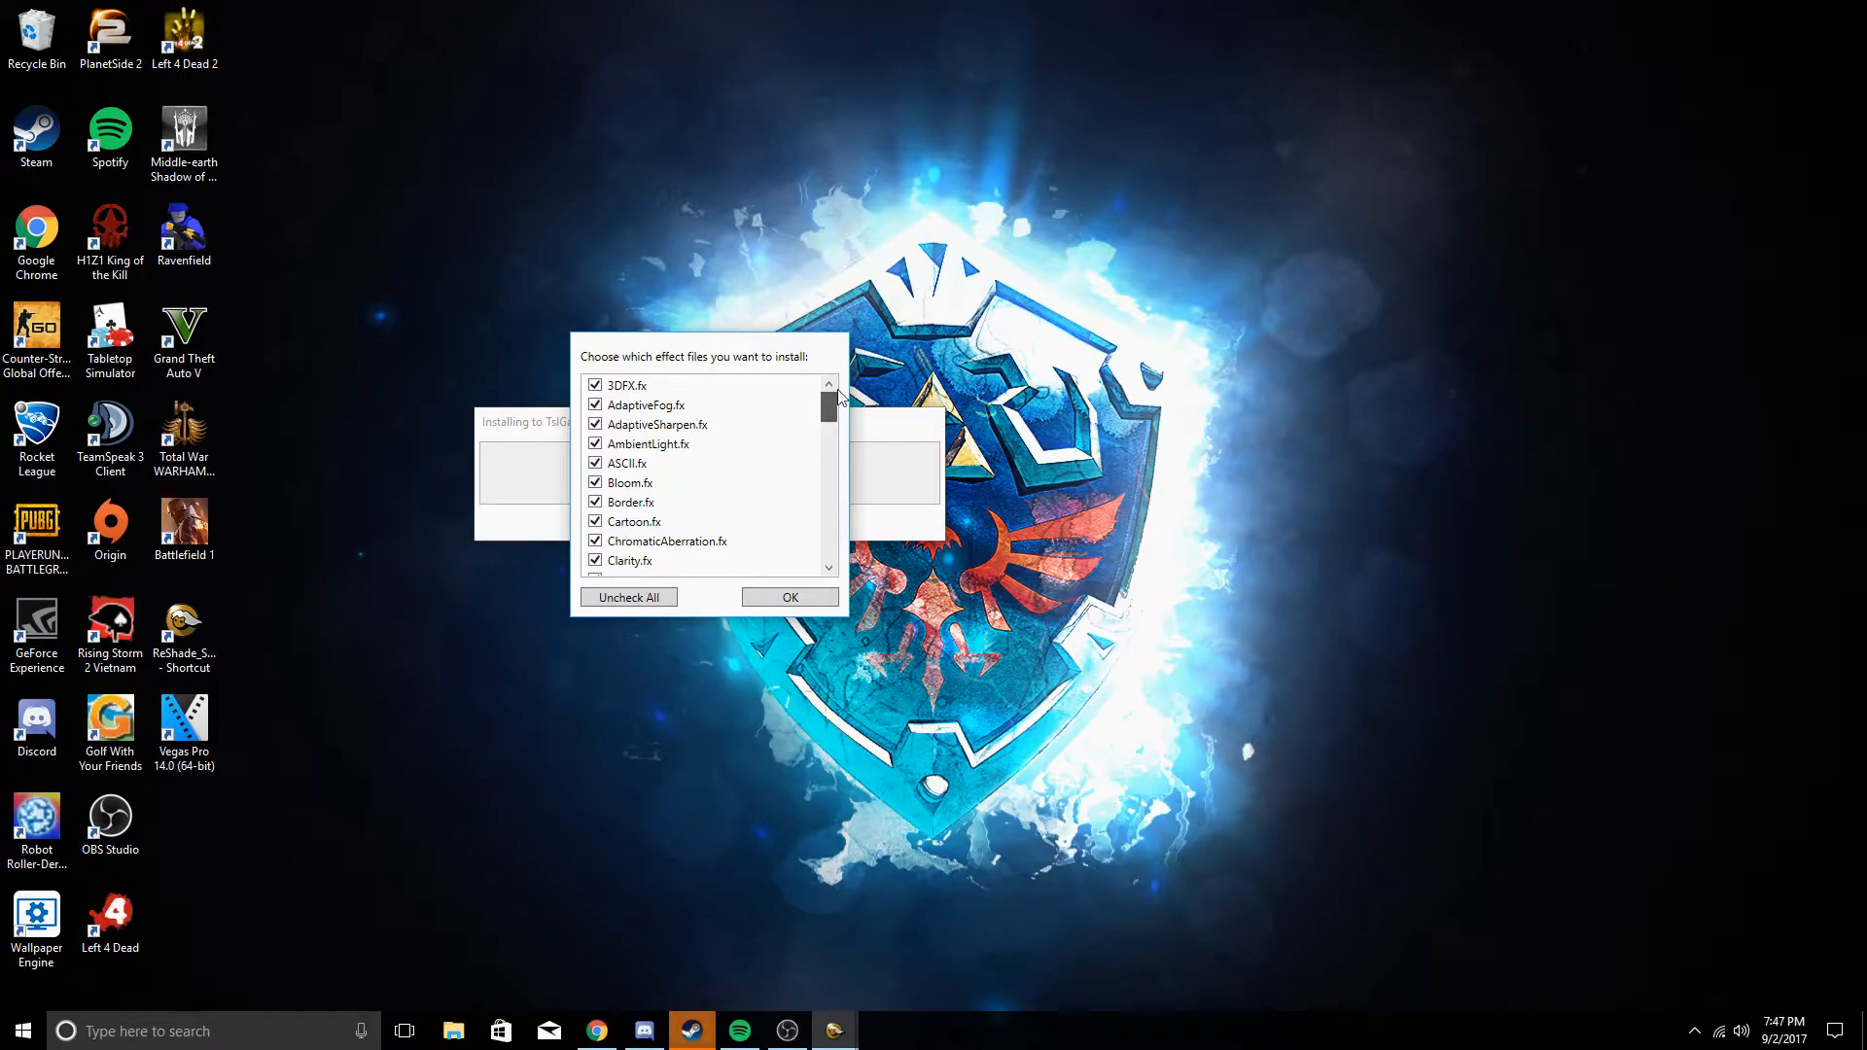
scroll(down, 3)
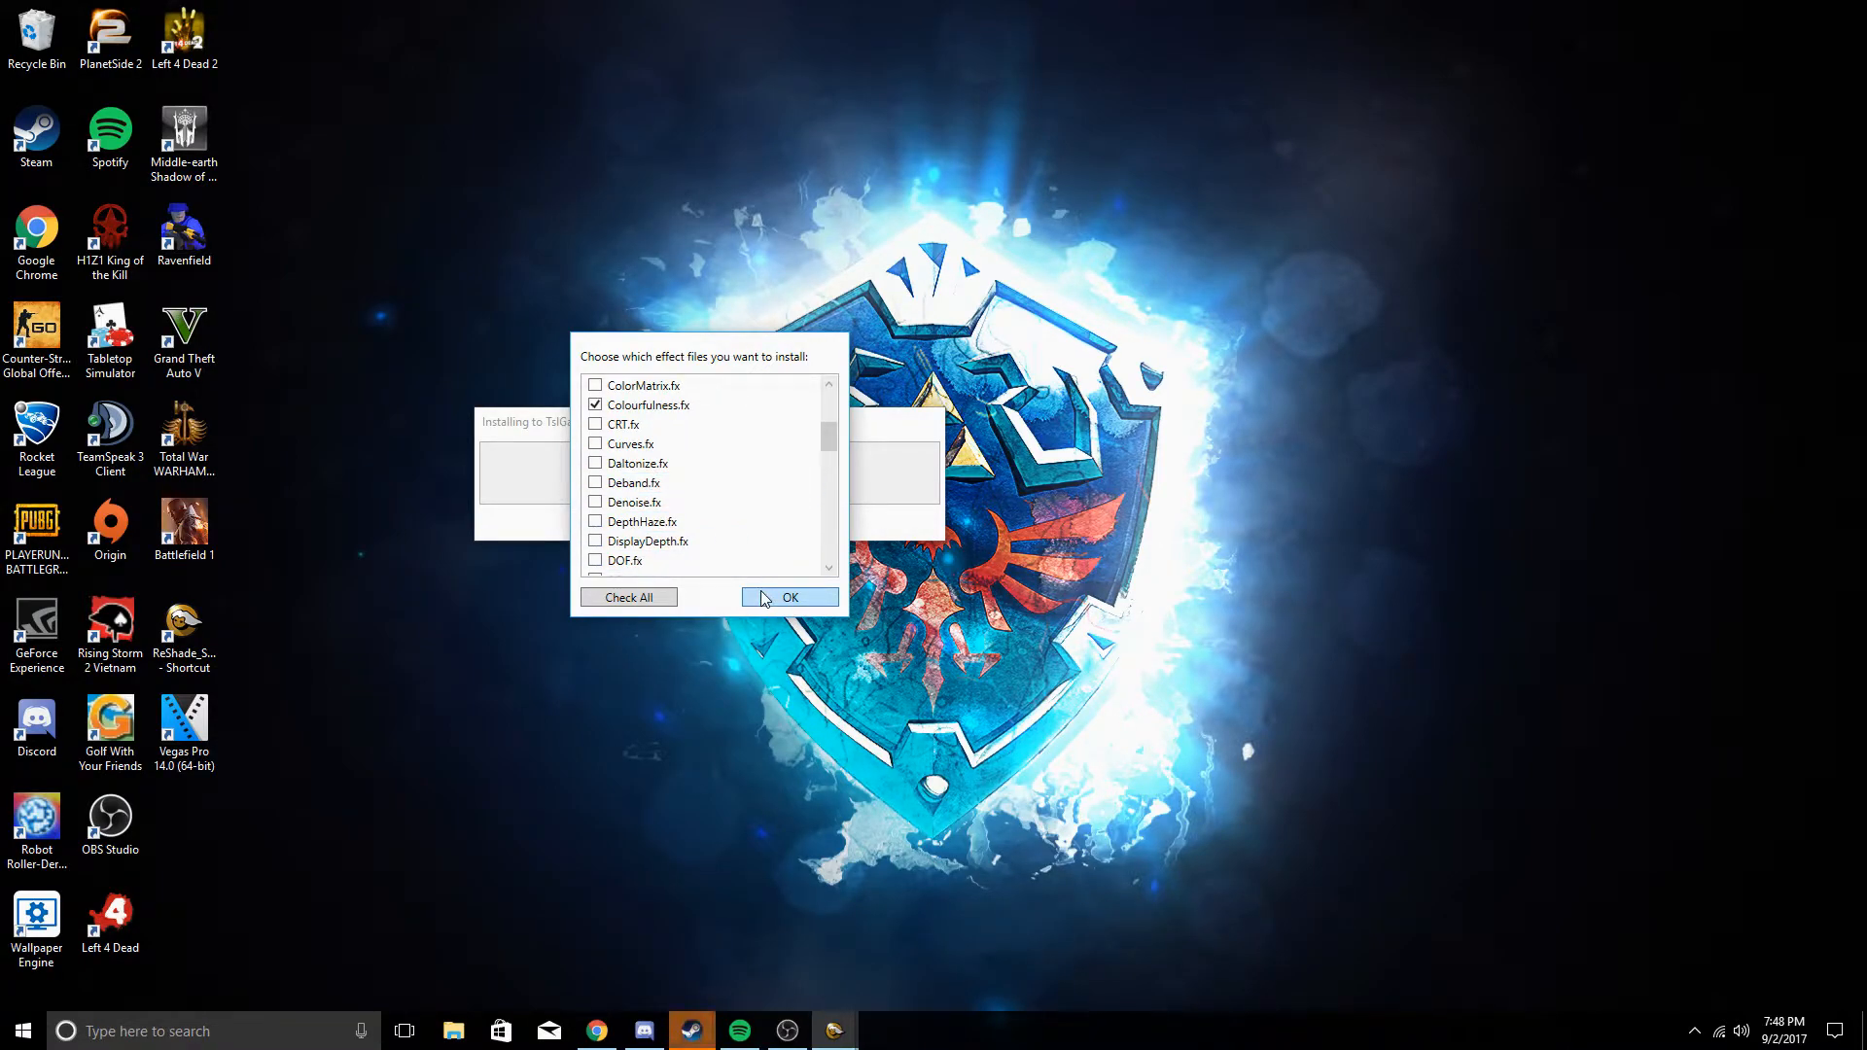
click(789, 596)
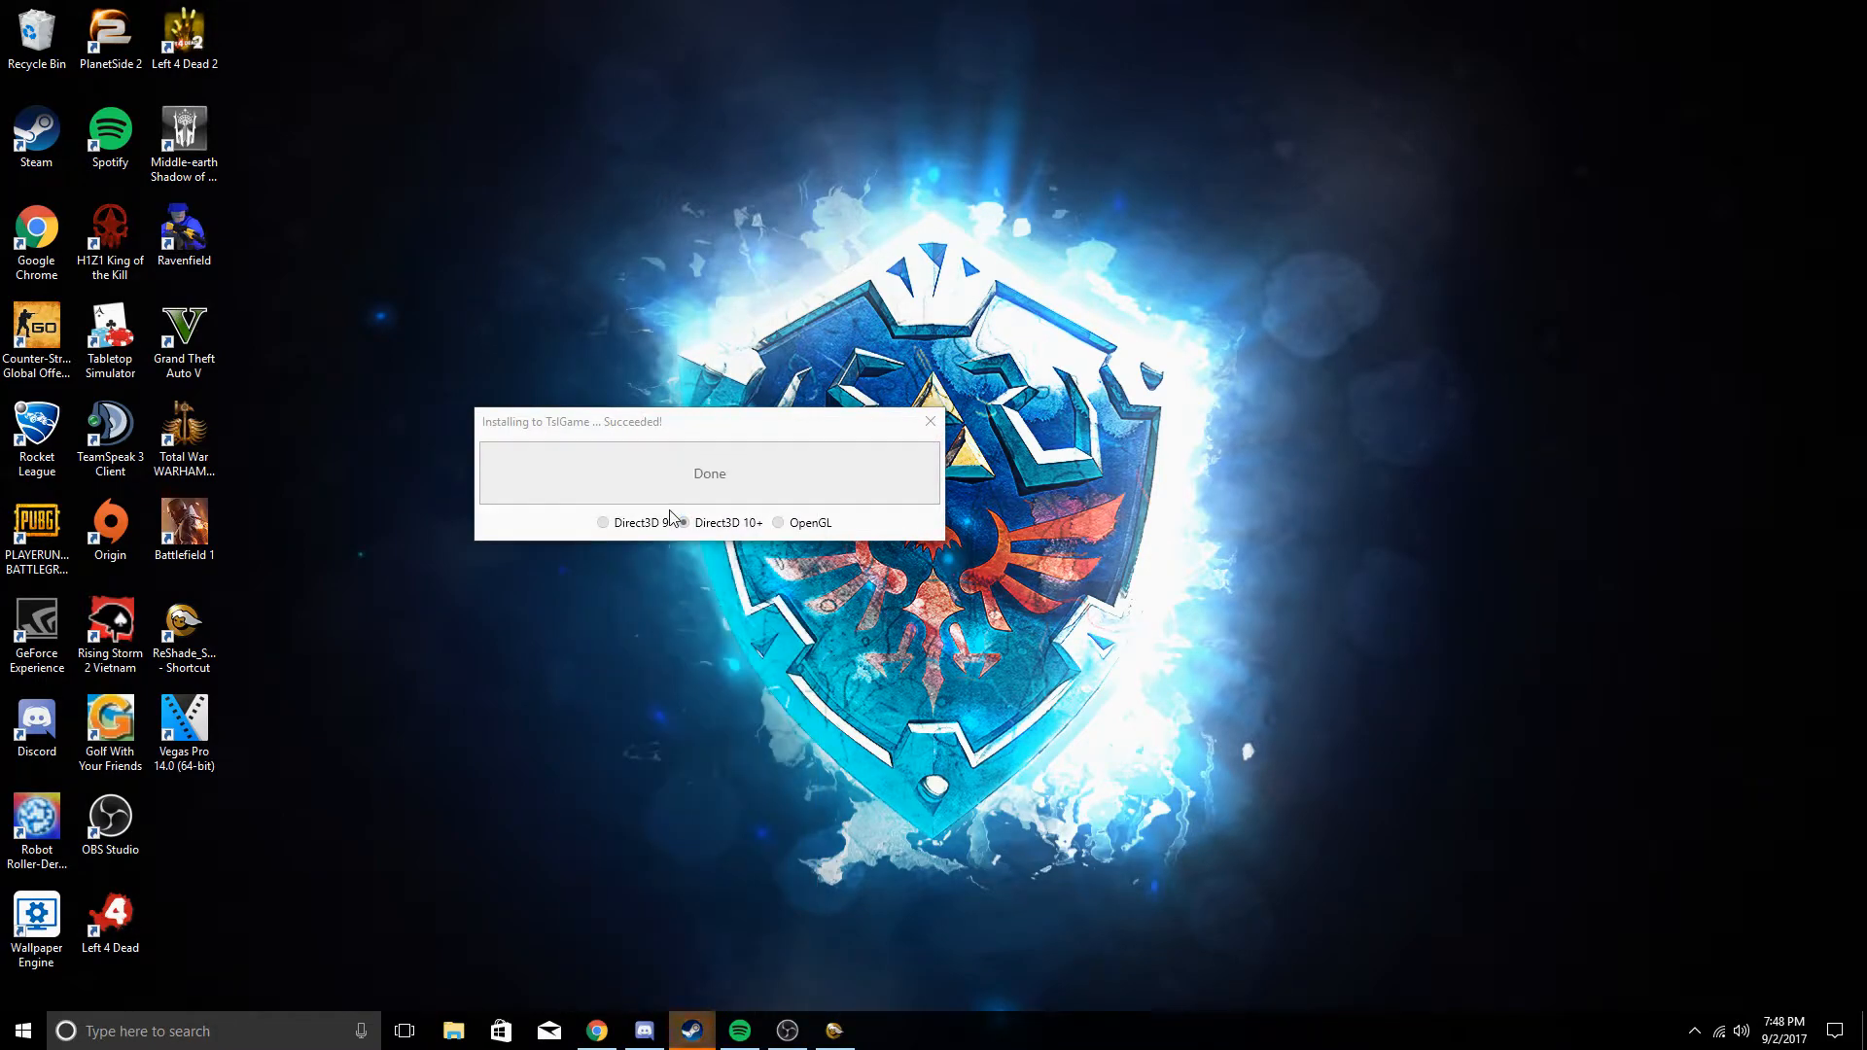
Close the installer, run PUBG's first-run tutorial, add preset 'PUBG' and enable the four techniques including Vibrance
click(709, 472)
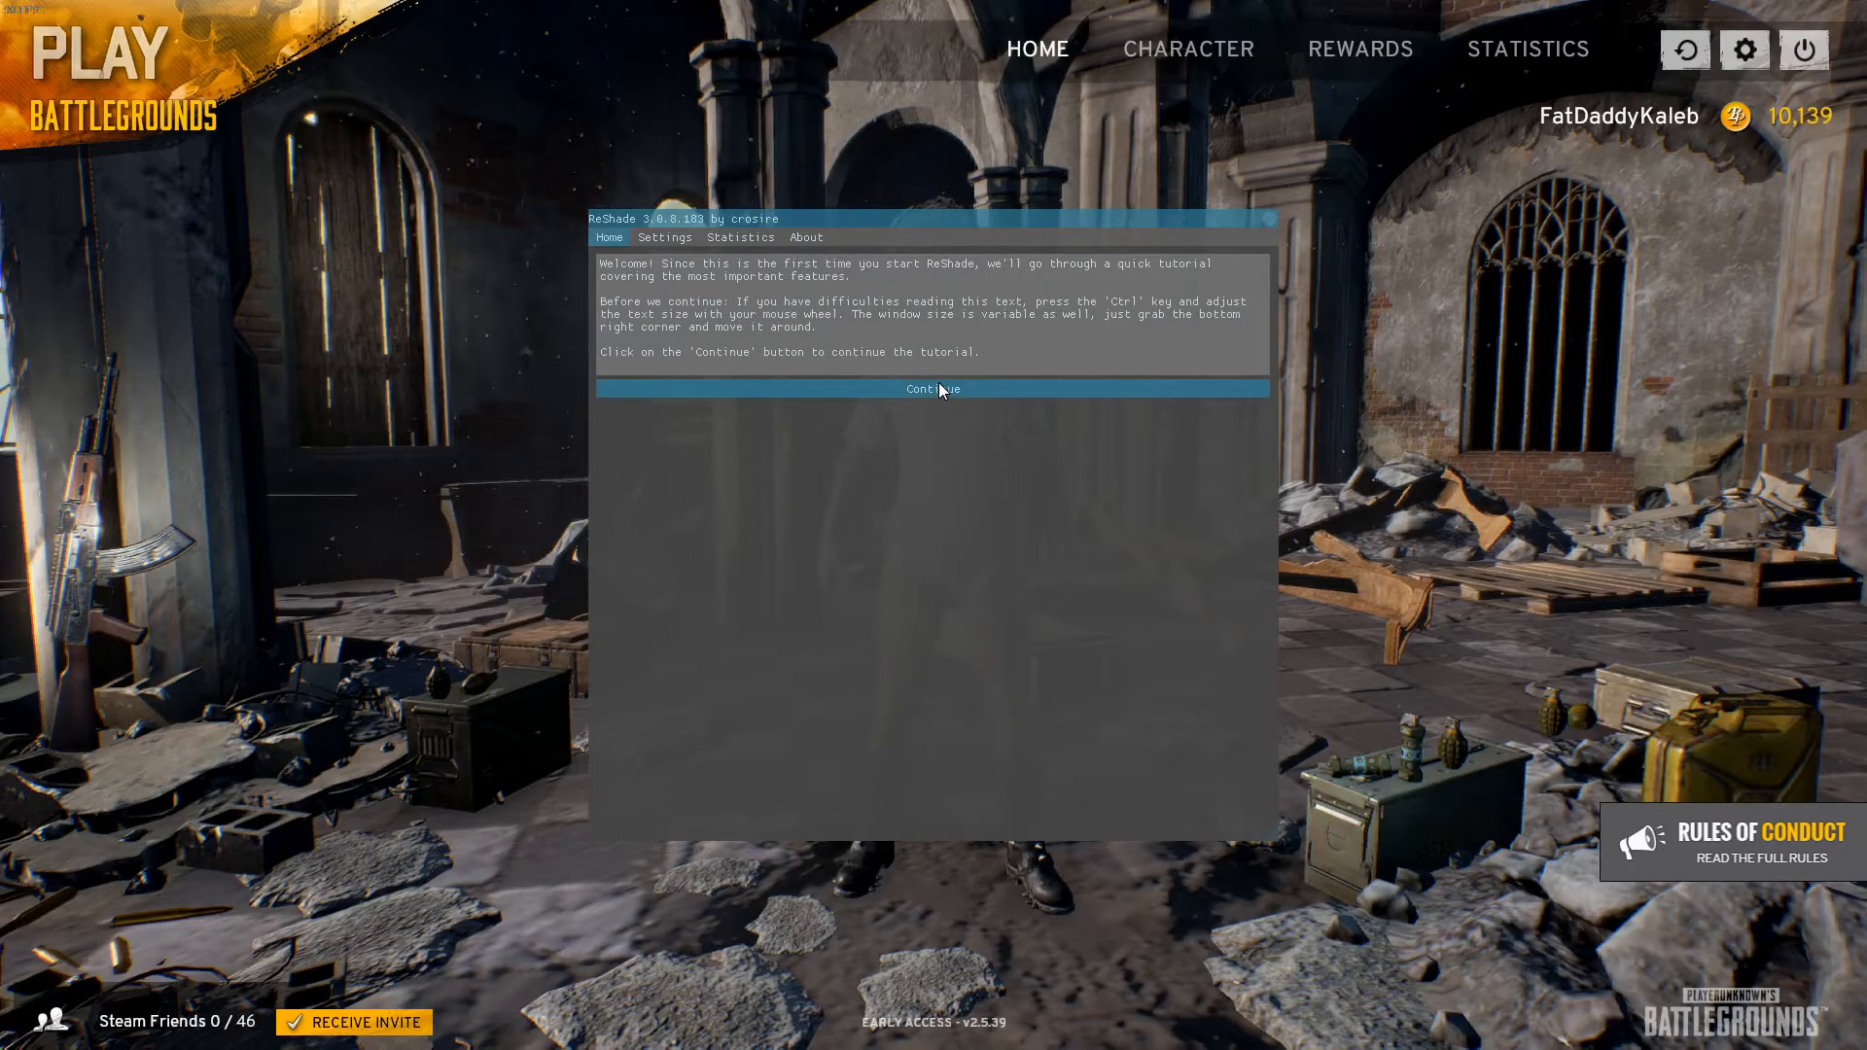
click(933, 389)
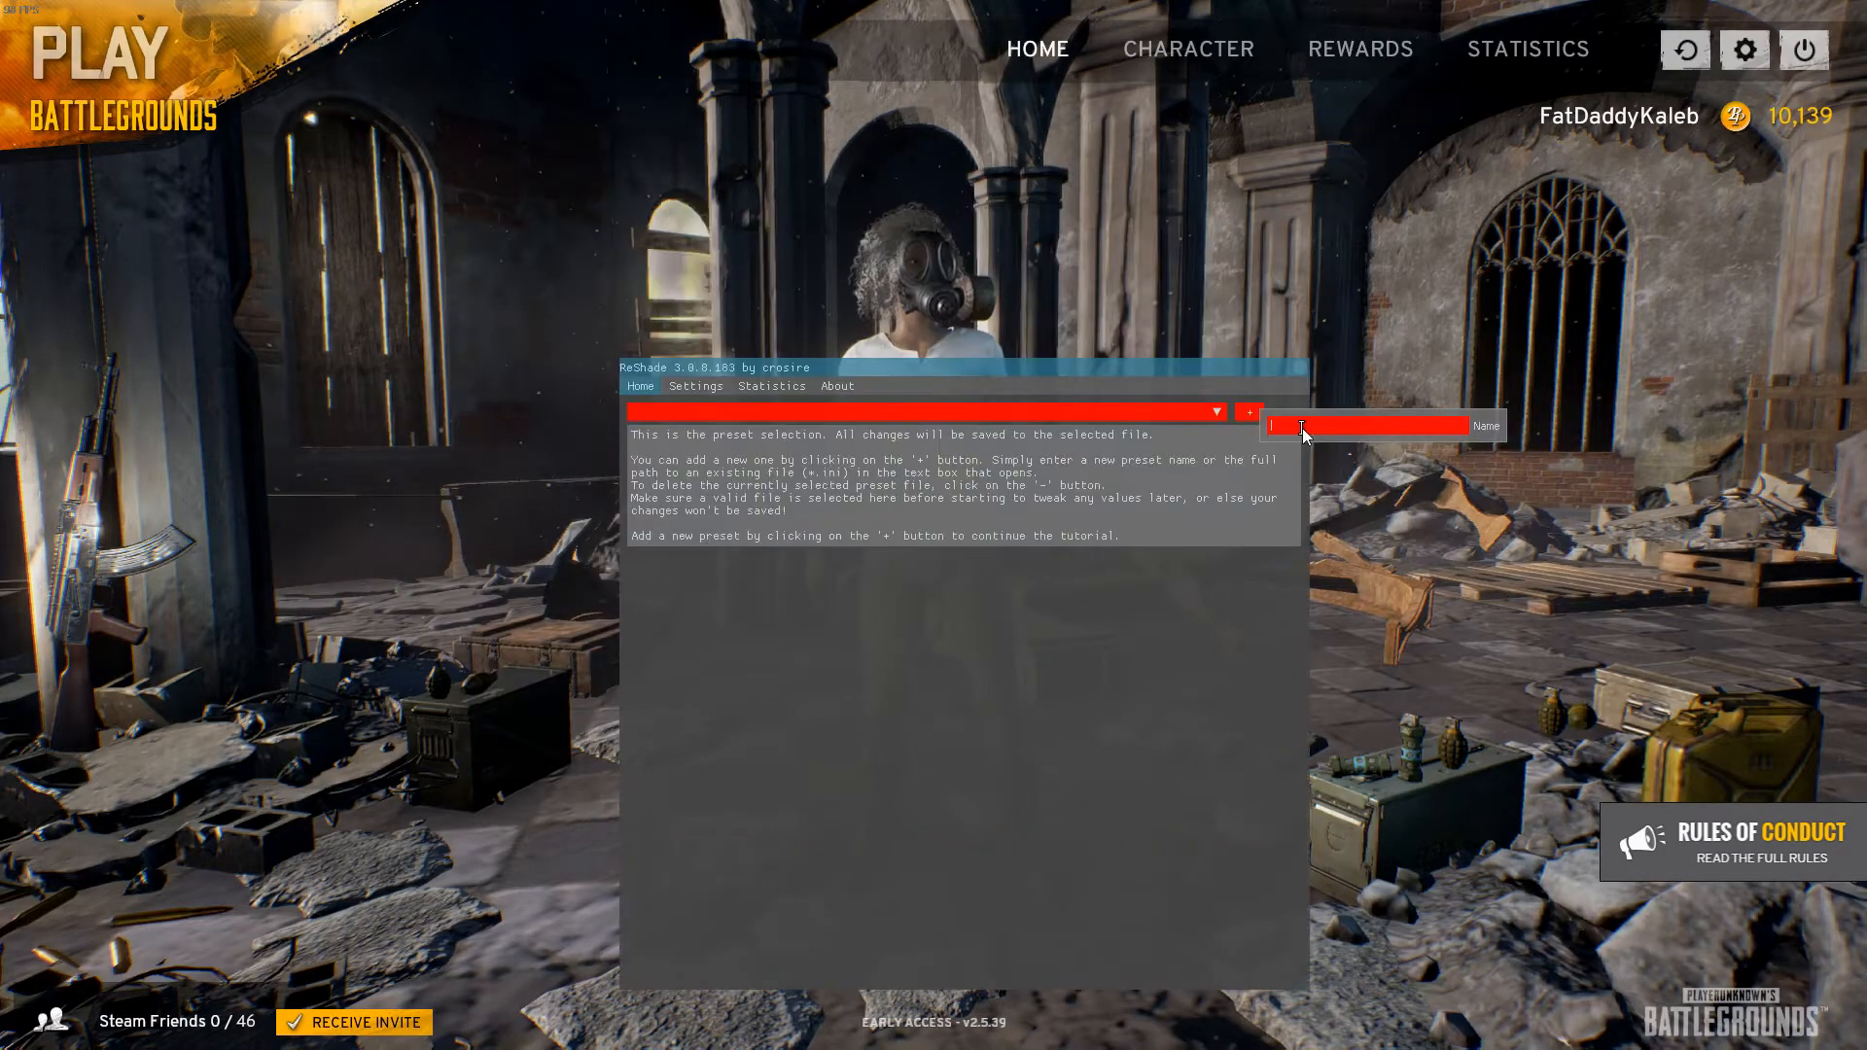
text(PUBG)
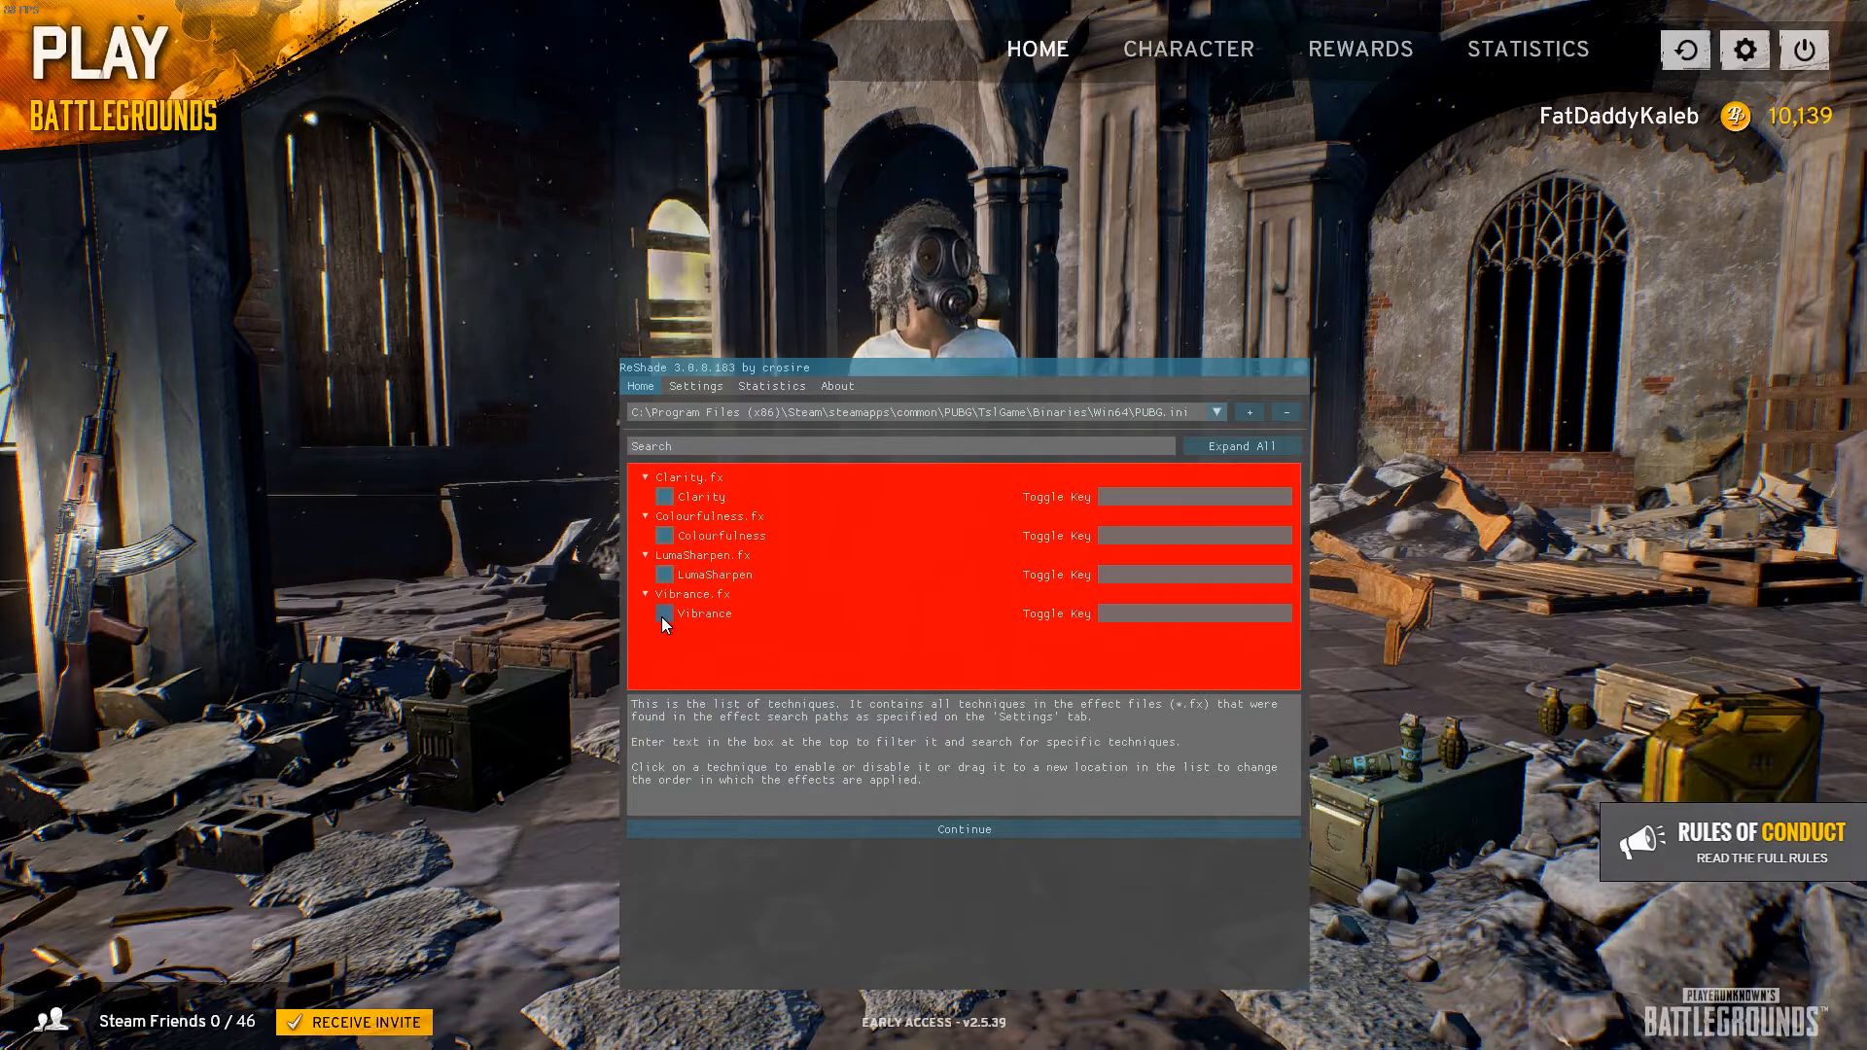
click(663, 613)
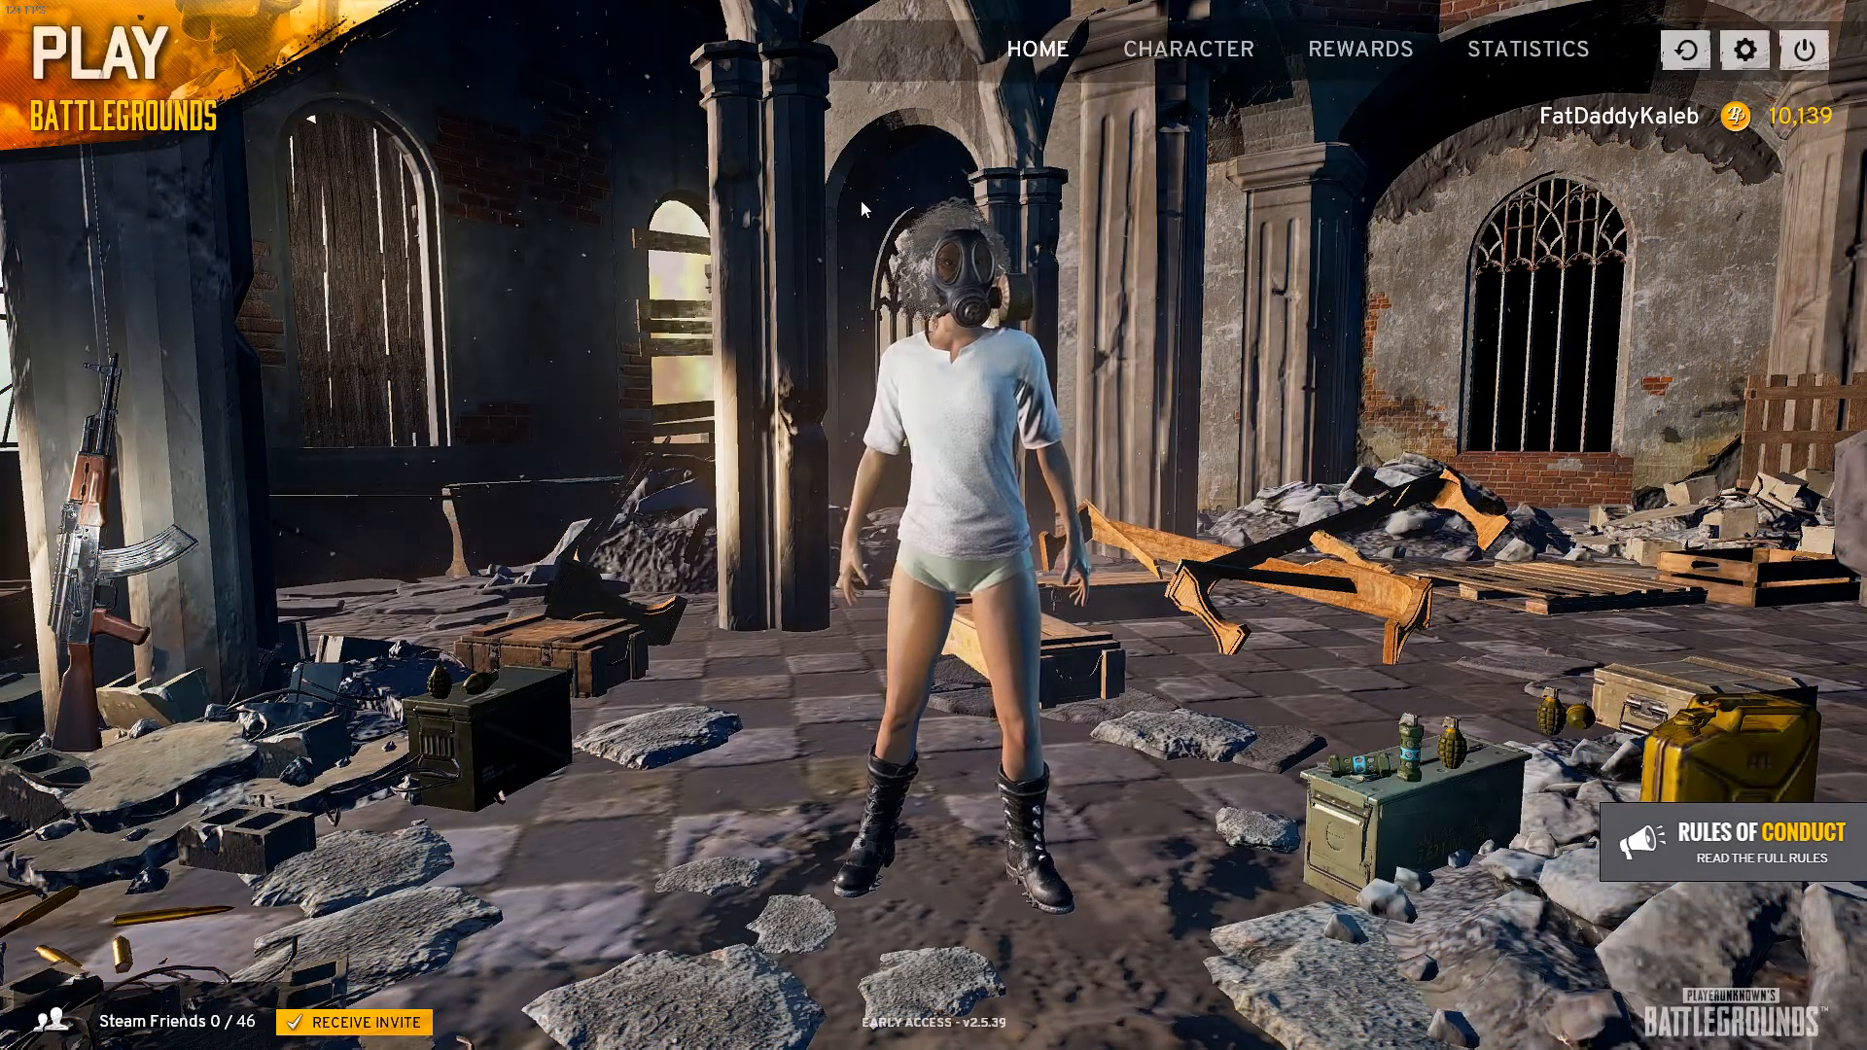
click(1744, 49)
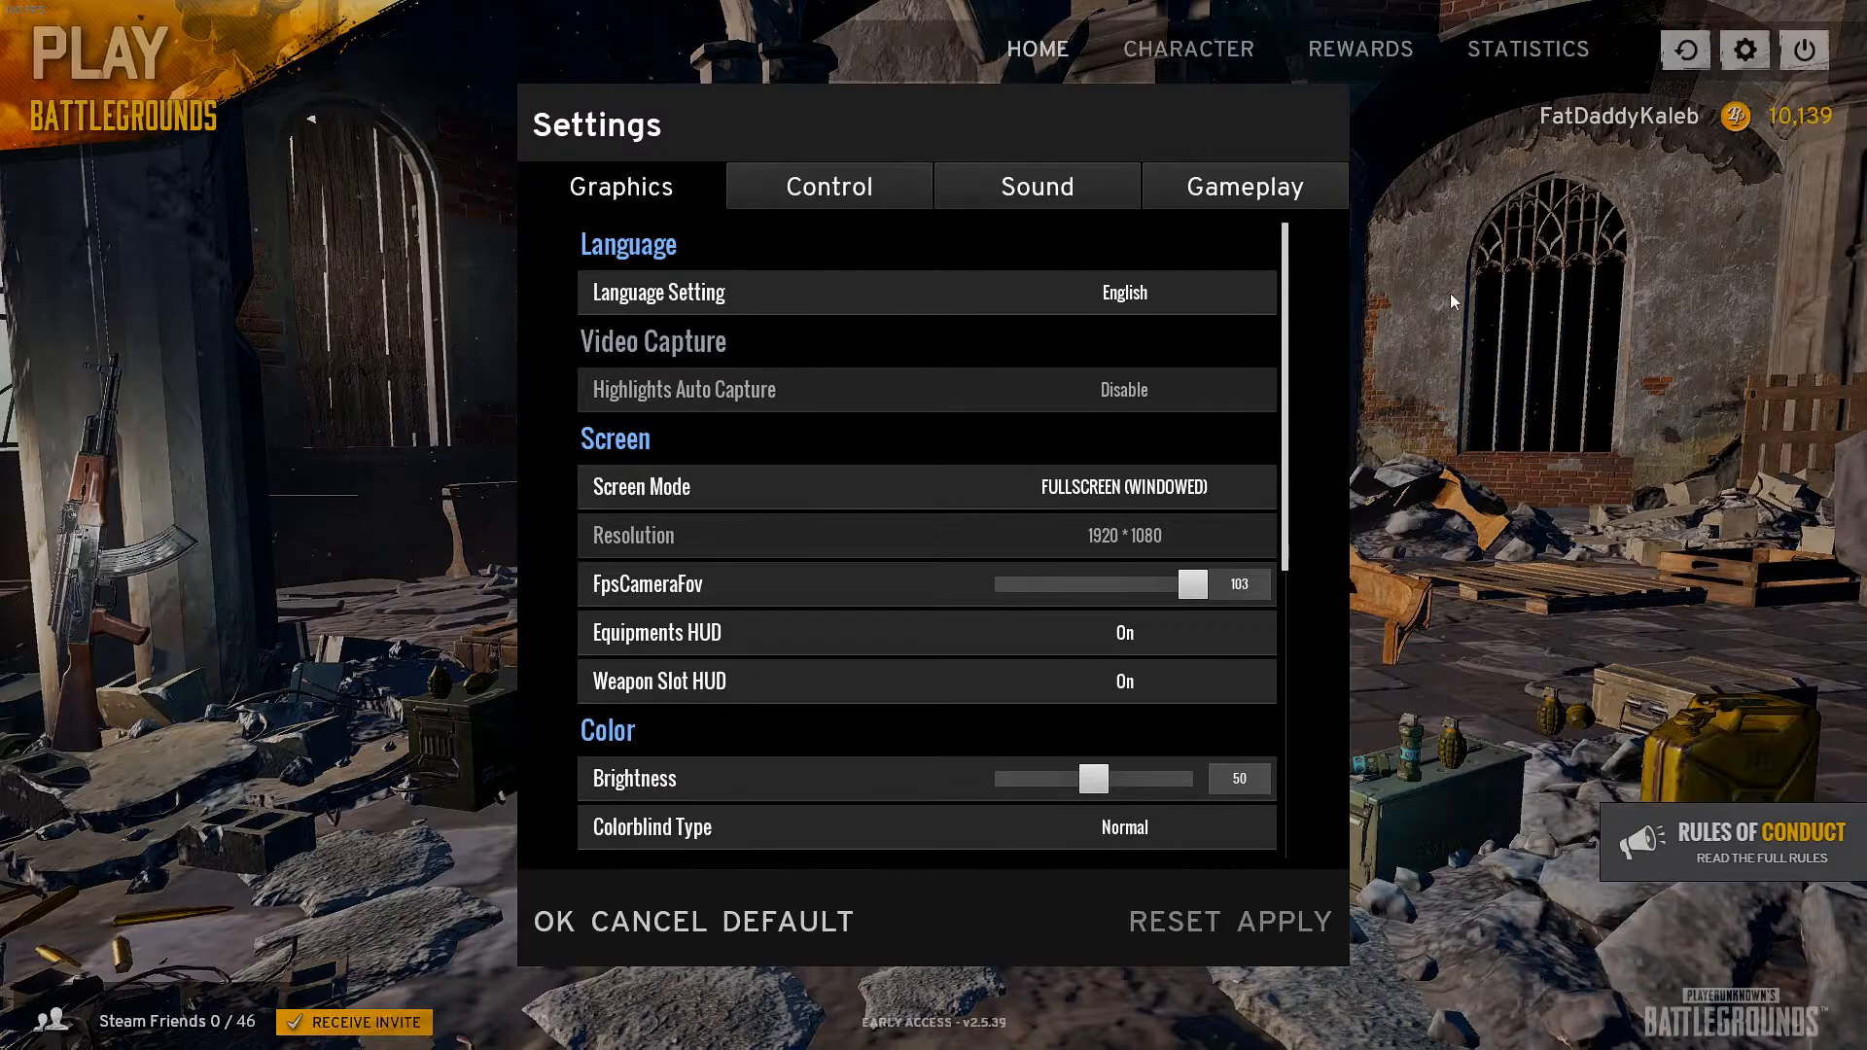
scroll(down, 3)
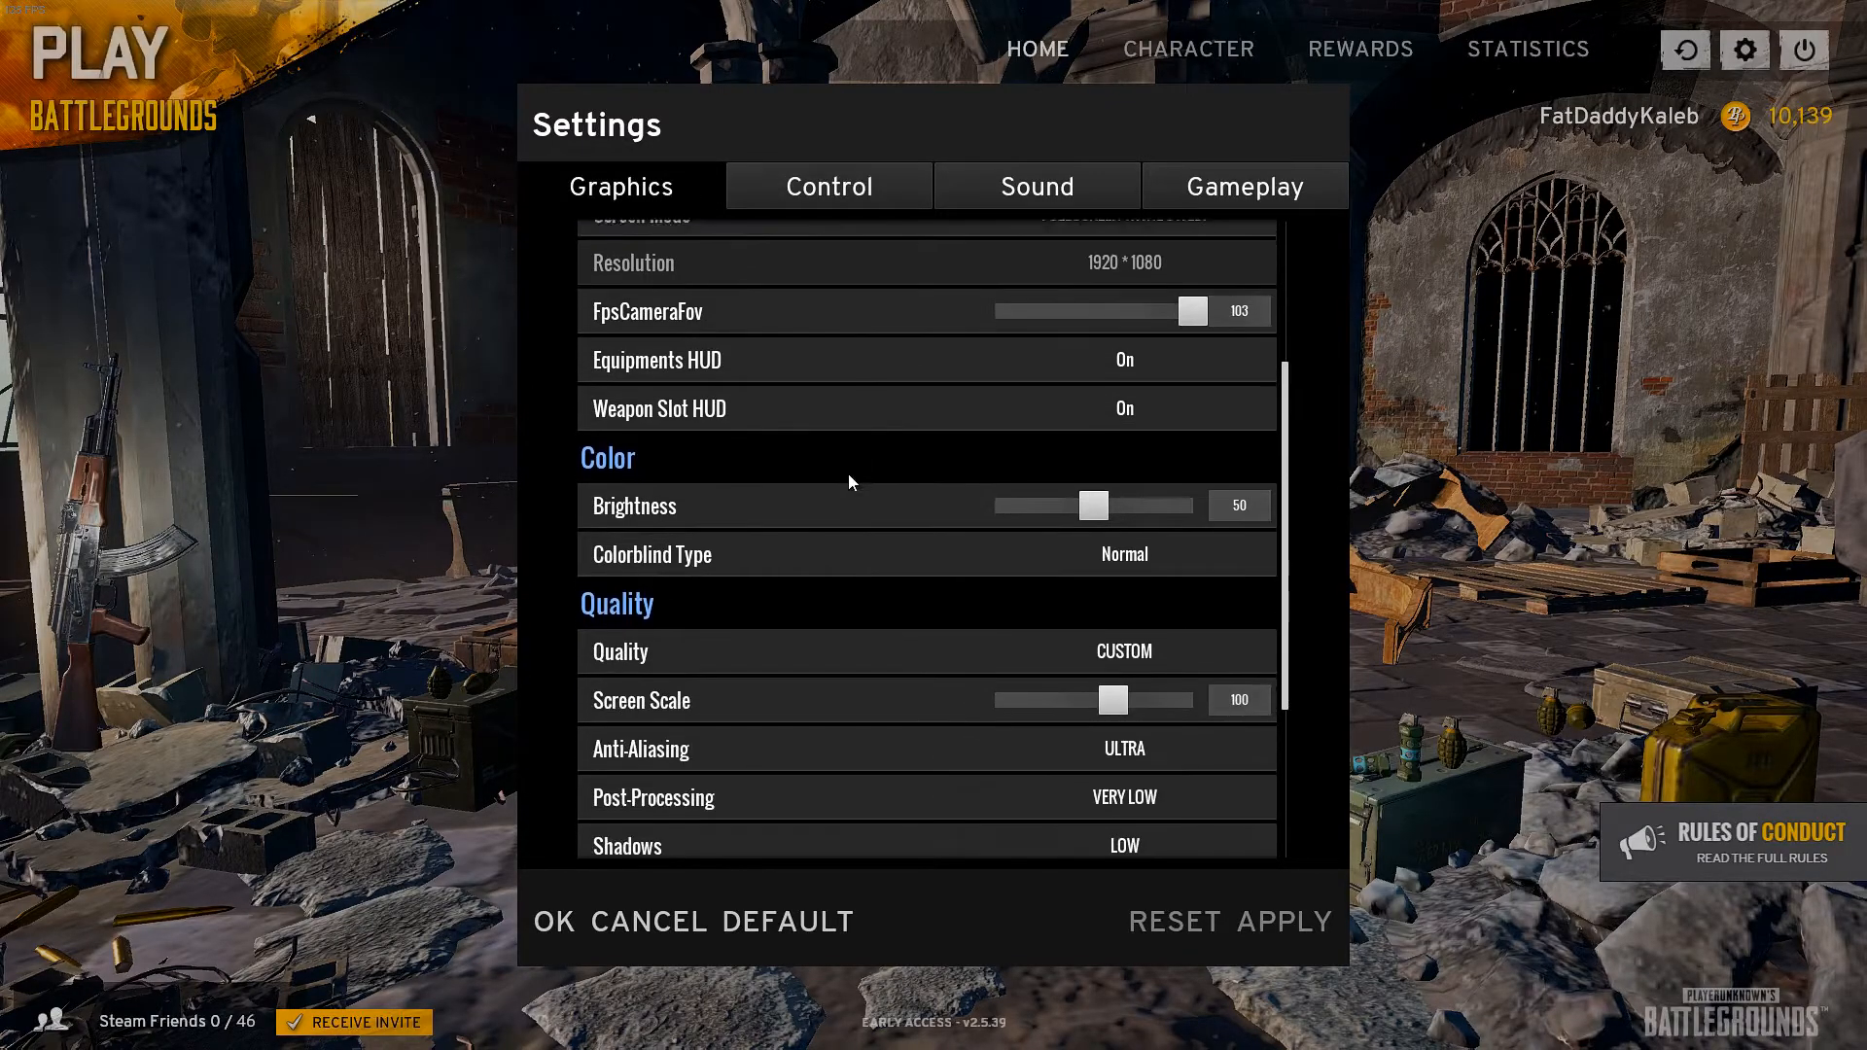
scroll(down, 3)
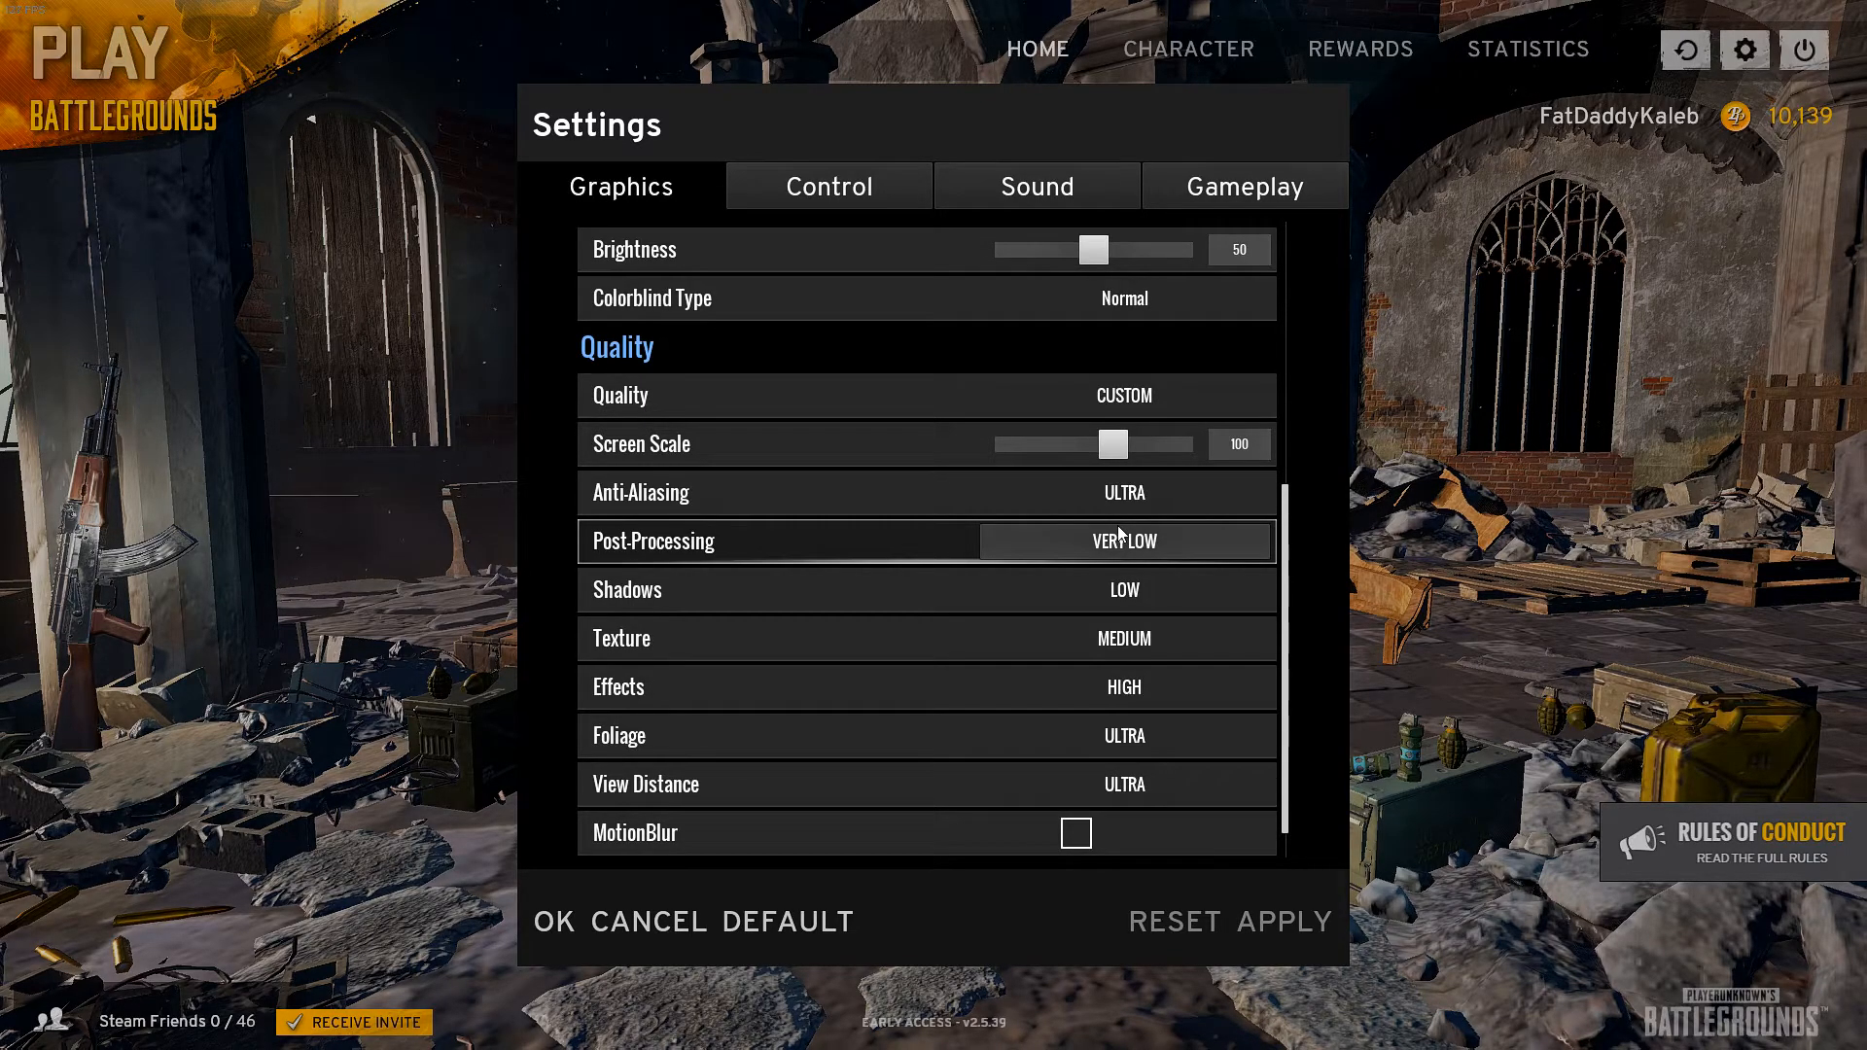
mouse_move(1115, 492)
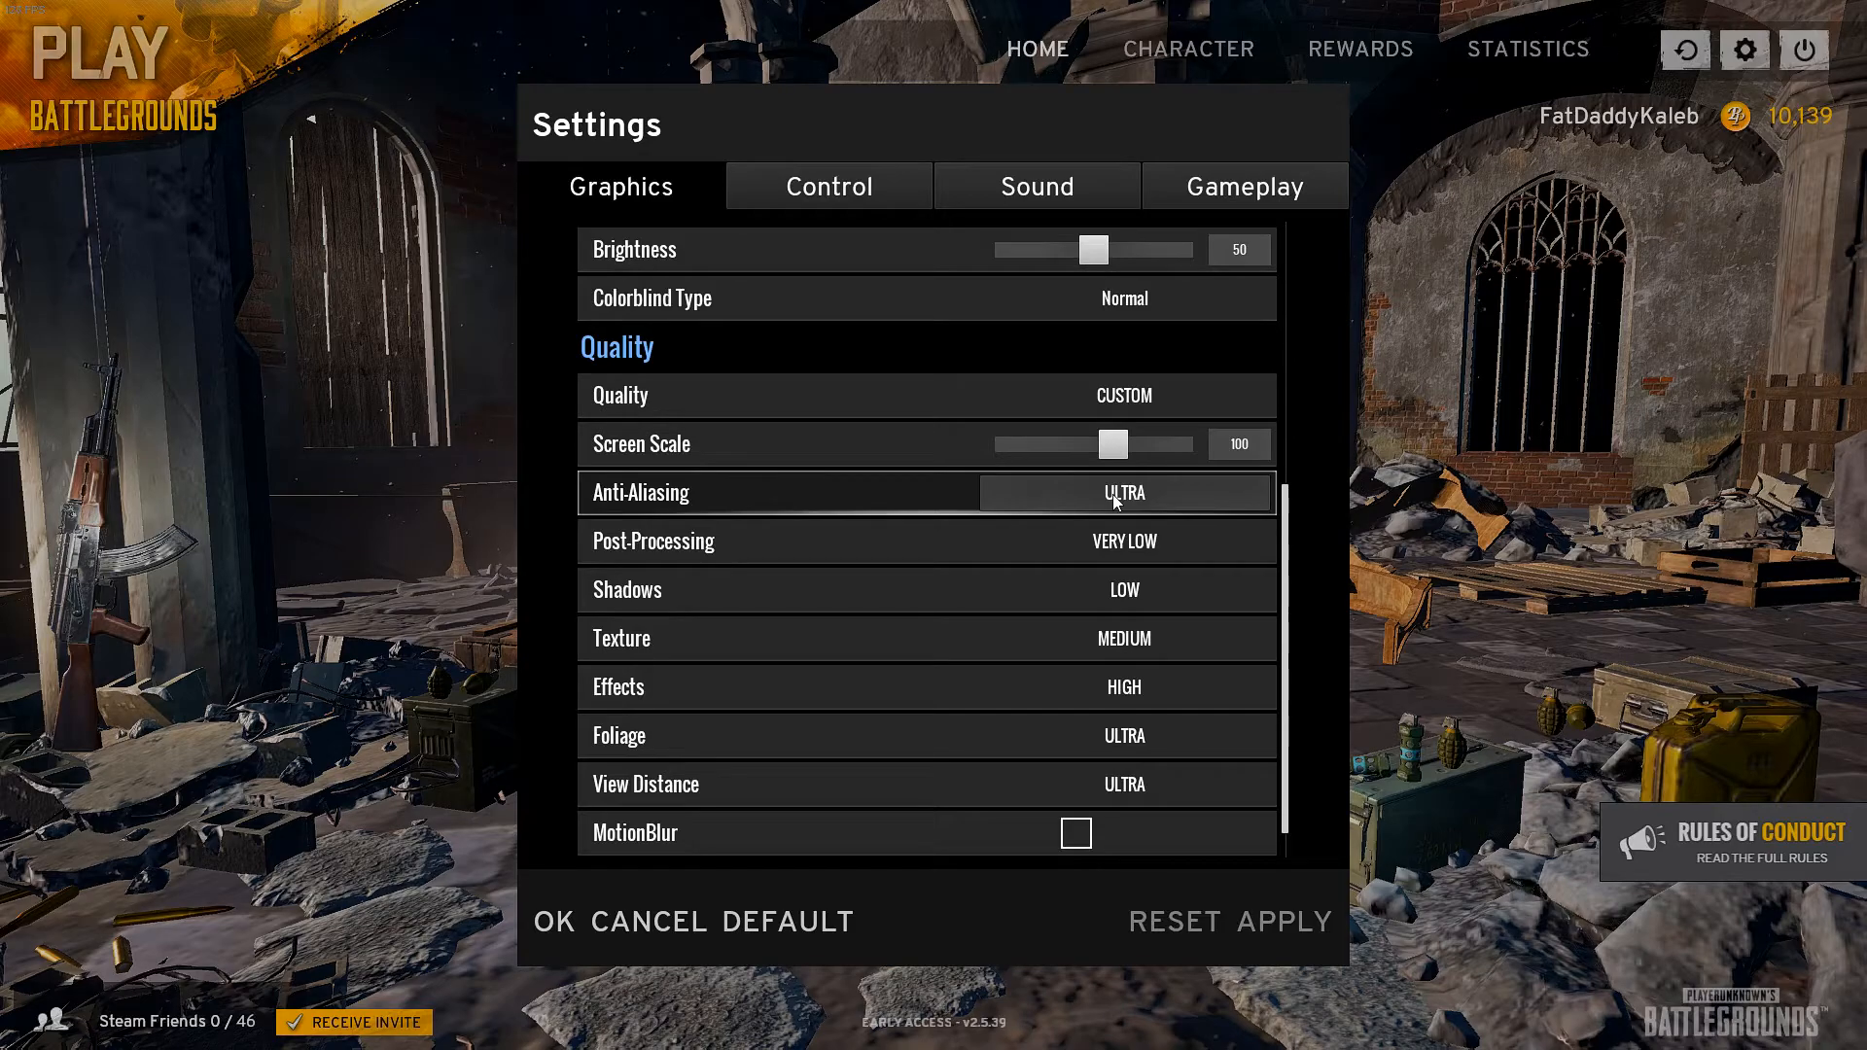
mouse_move(1114, 541)
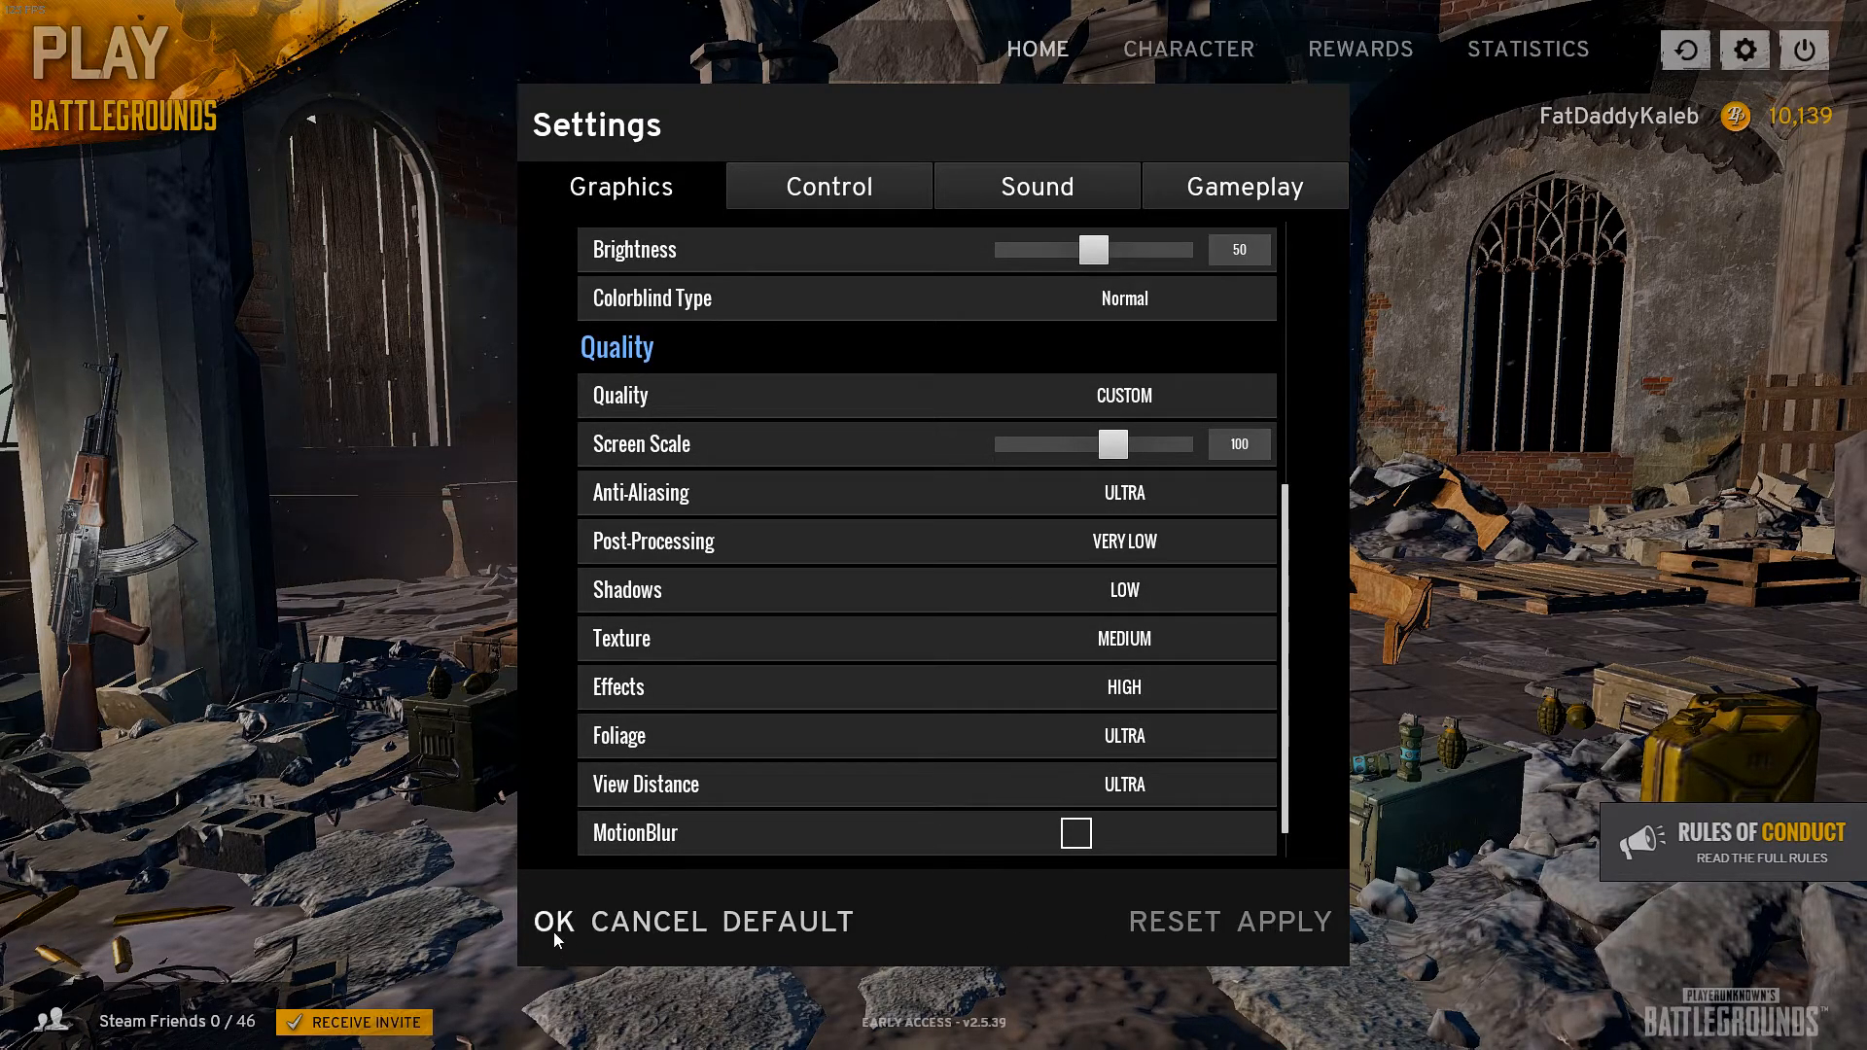
click(552, 921)
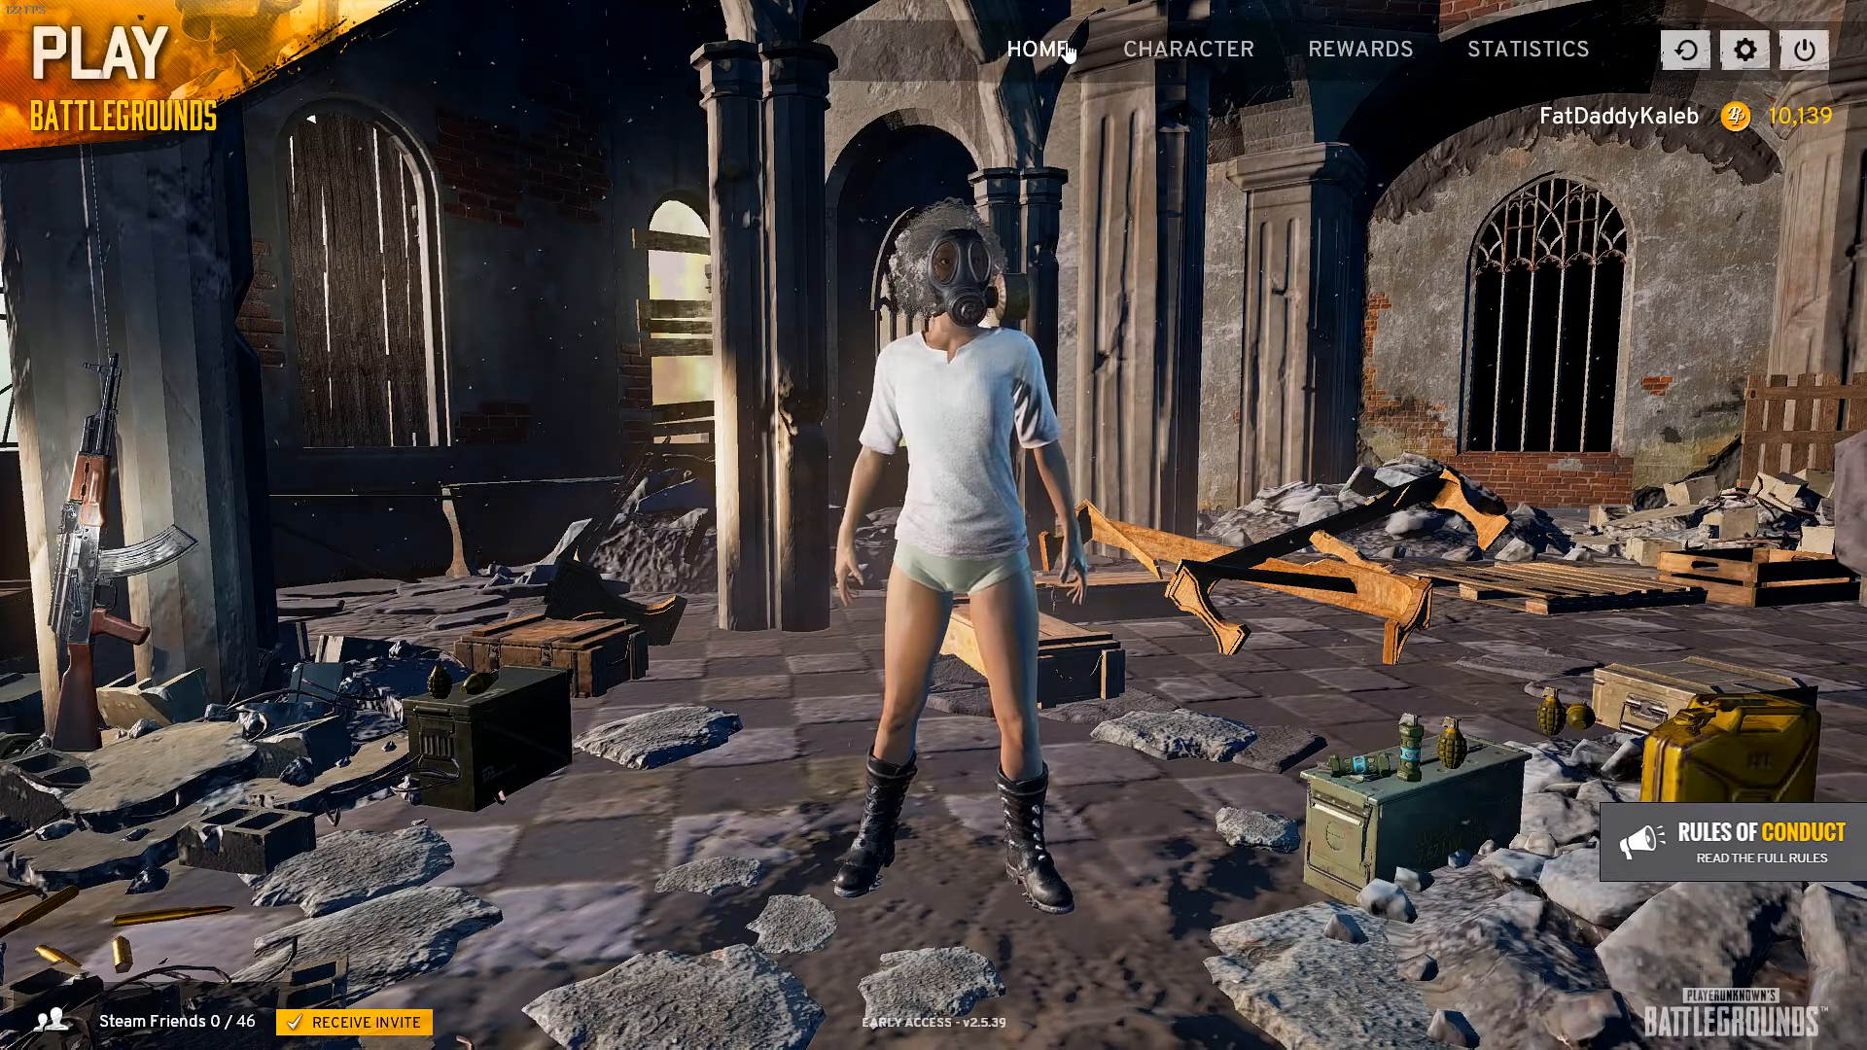
Start a solo match on the NA server from the PLAY menu
click(101, 53)
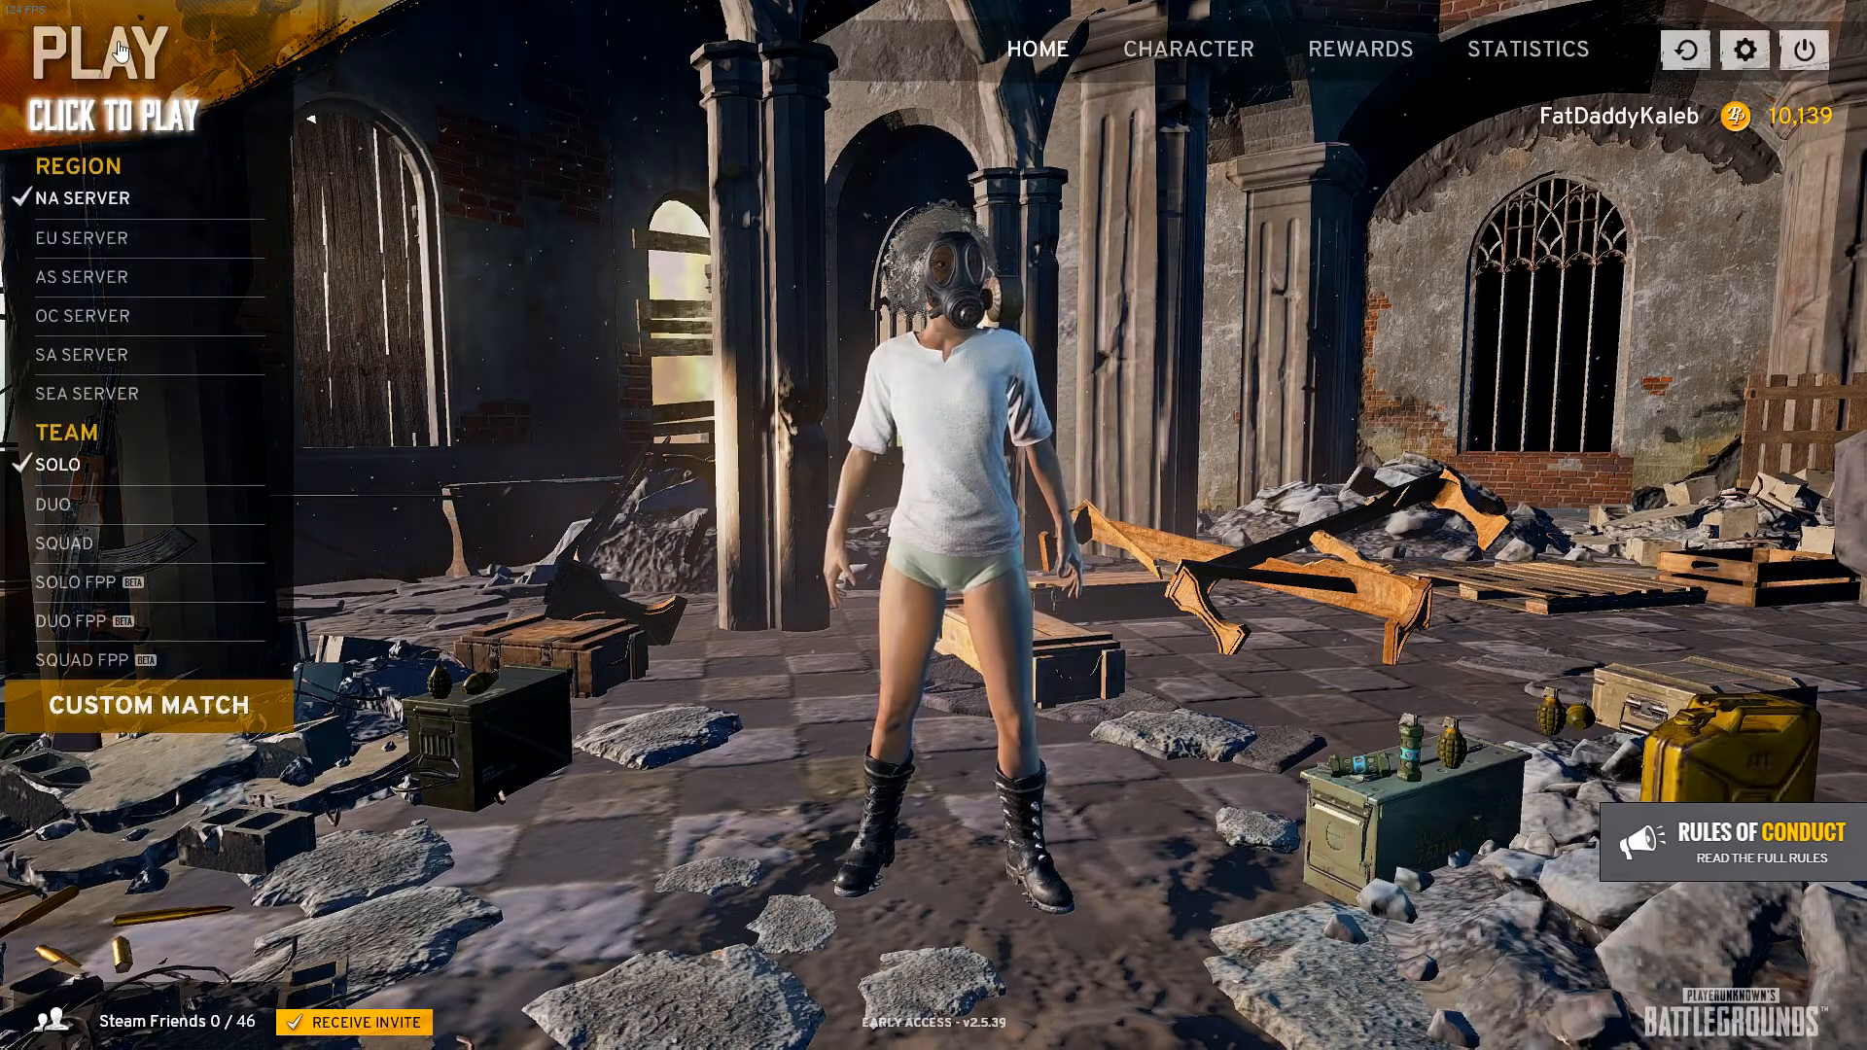
click(107, 54)
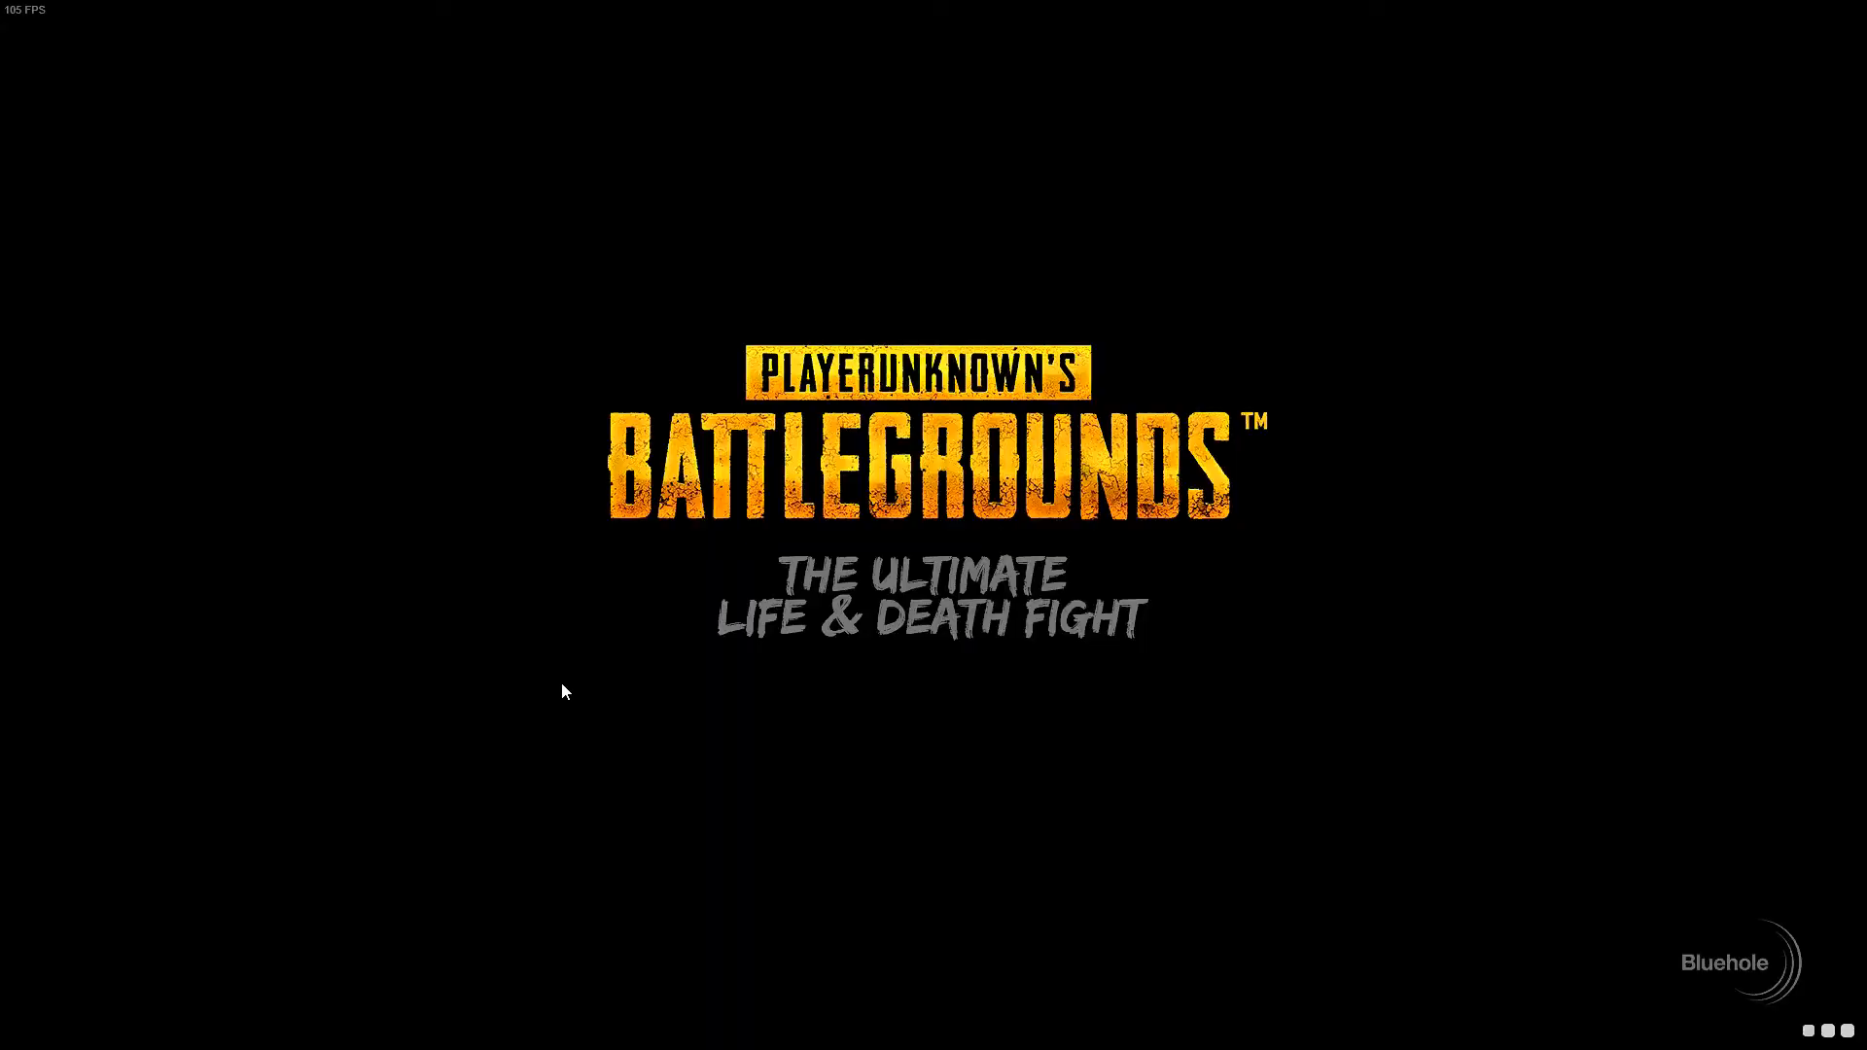